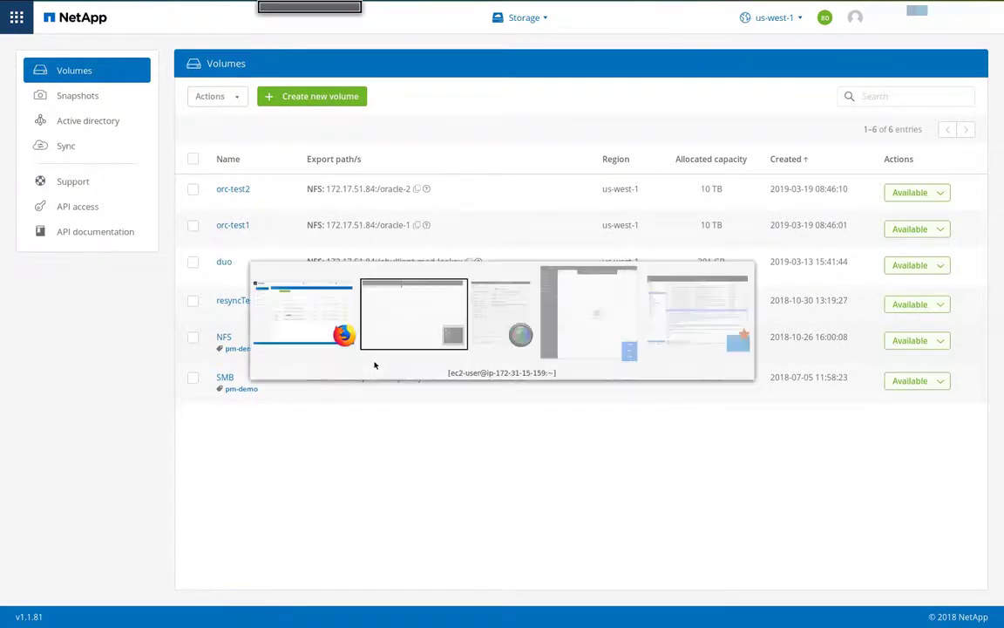
Ping 172.17.51.84 from the ec2-user terminal, then stop the ping
{"action": "left_click", "coordinate": [413, 314]}
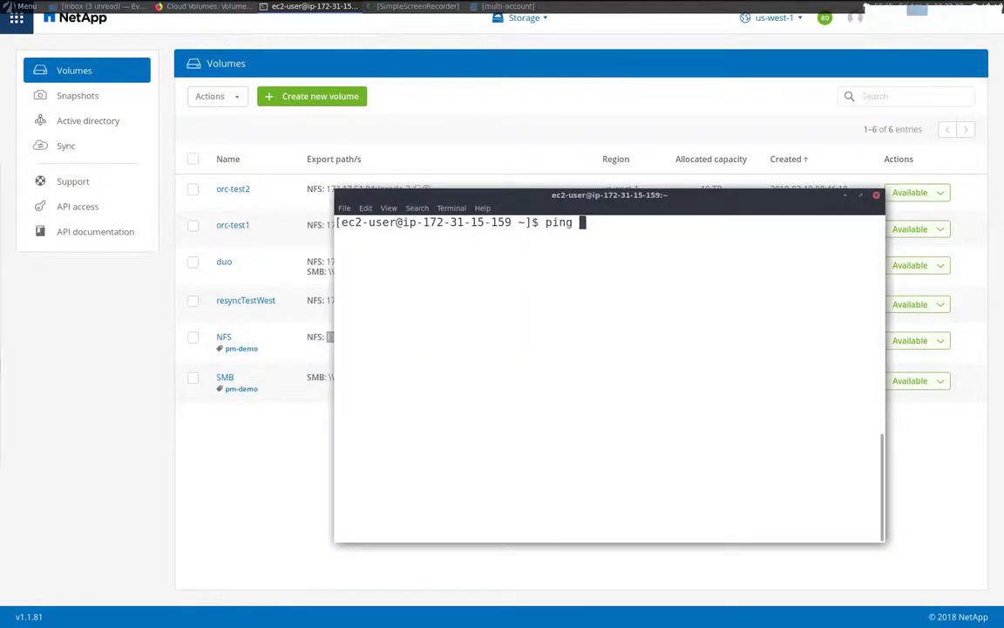
{"action": "type", "text": " 172.17.51.84"}
{"action": "key", "text": "Return"}
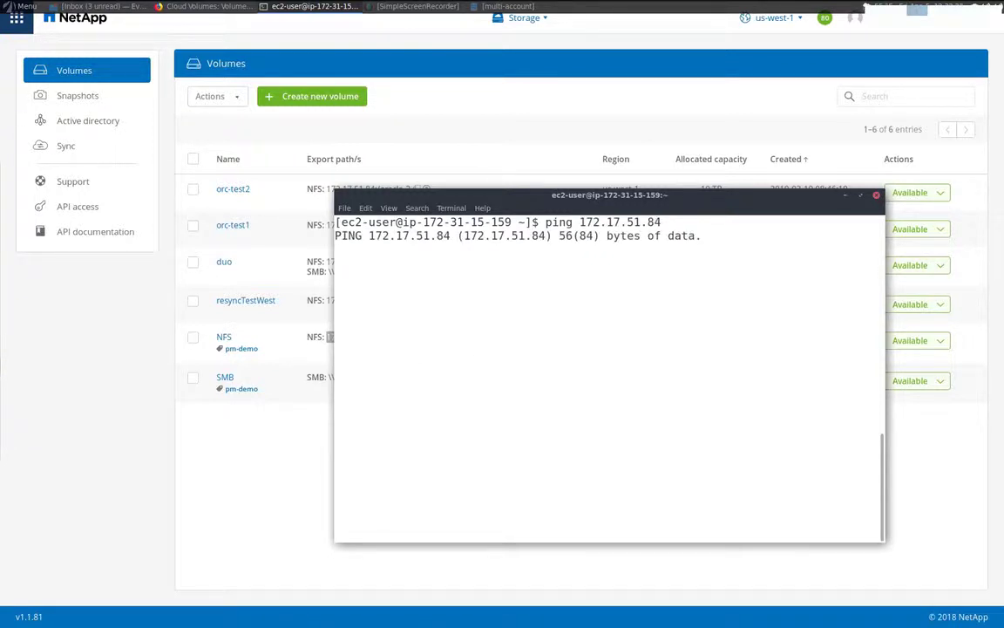
{"action": "key", "text": "ctrl+c"}
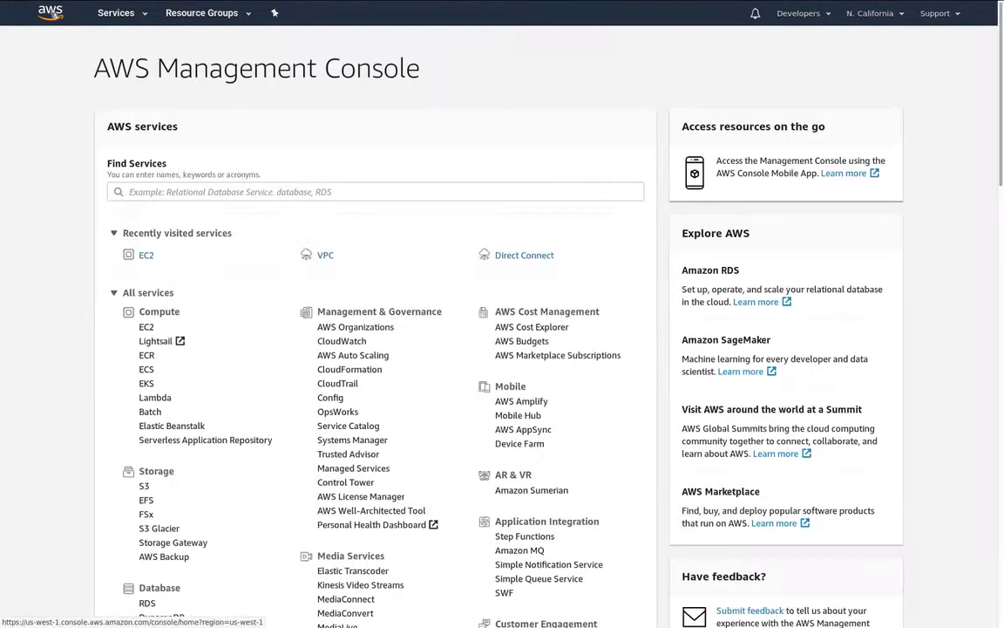
{"action": "left_click", "coordinate": [325, 255]}
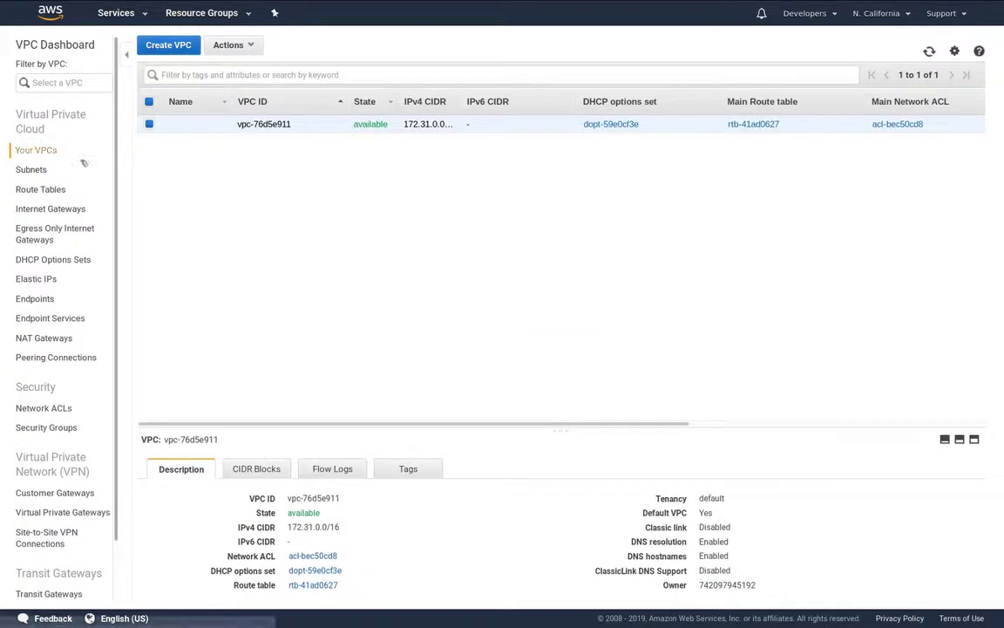
{"action": "left_click", "coordinate": [32, 169]}
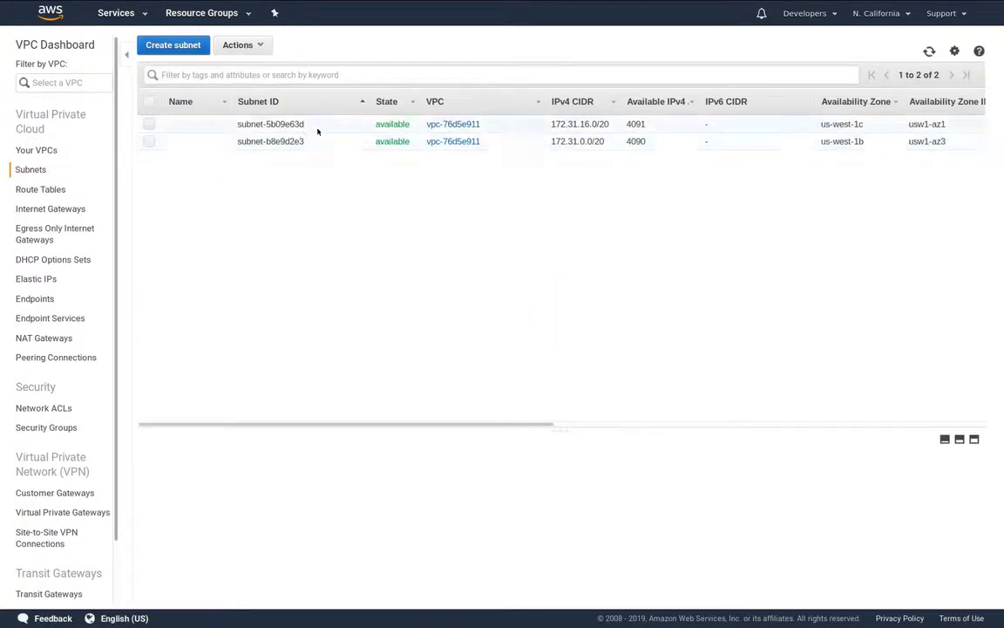
{"action": "left_click", "coordinate": [40, 189]}
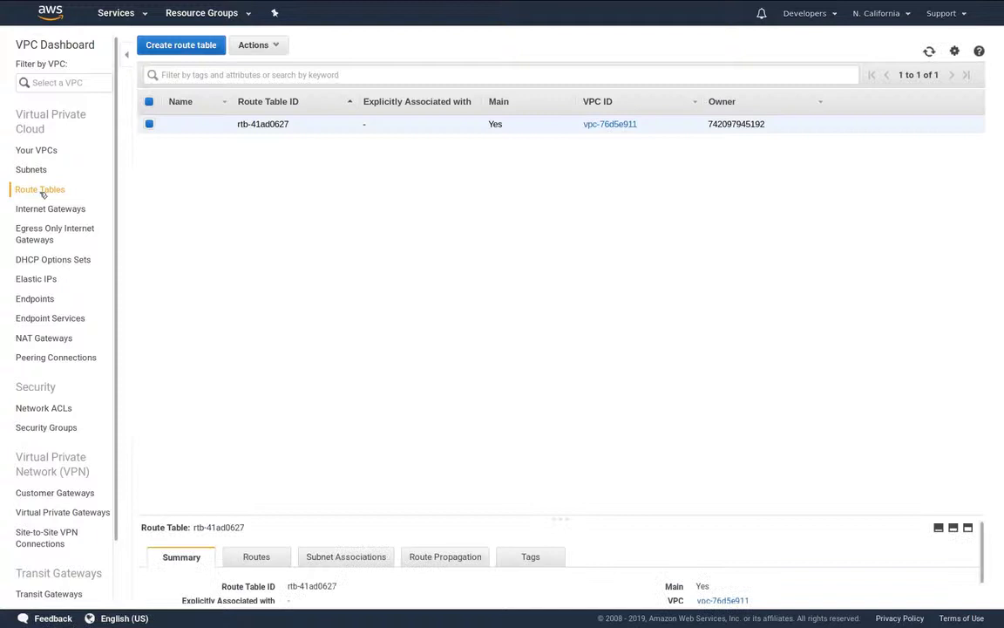
{"action": "left_click", "coordinate": [256, 556]}
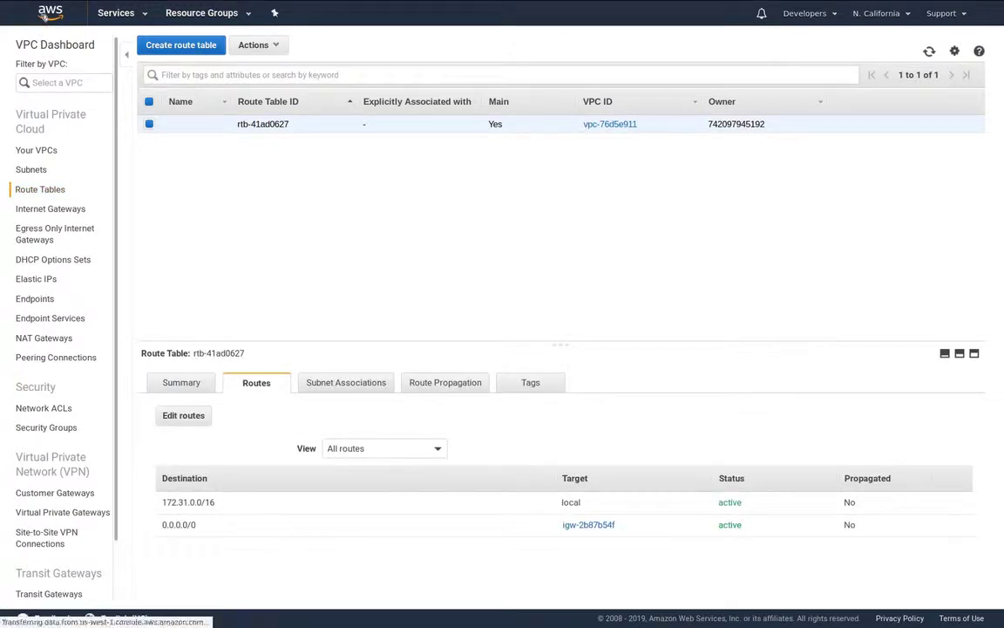
{"action": "left_click", "coordinate": [49, 13]}
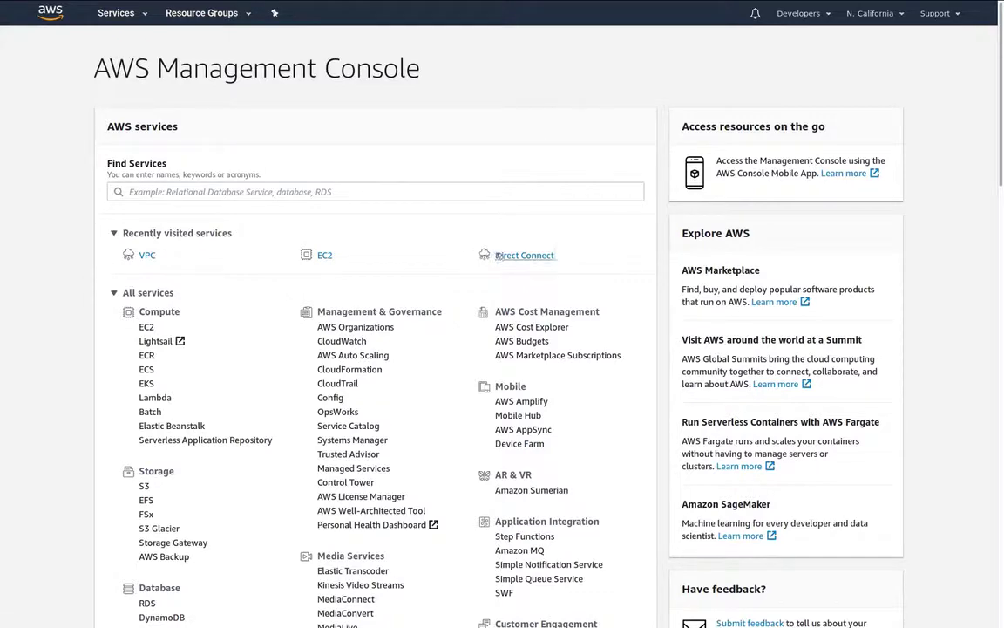
Confirm Direct Connect has no virtual interfaces or Direct Connect gateways
{"action": "left_click", "coordinate": [525, 255]}
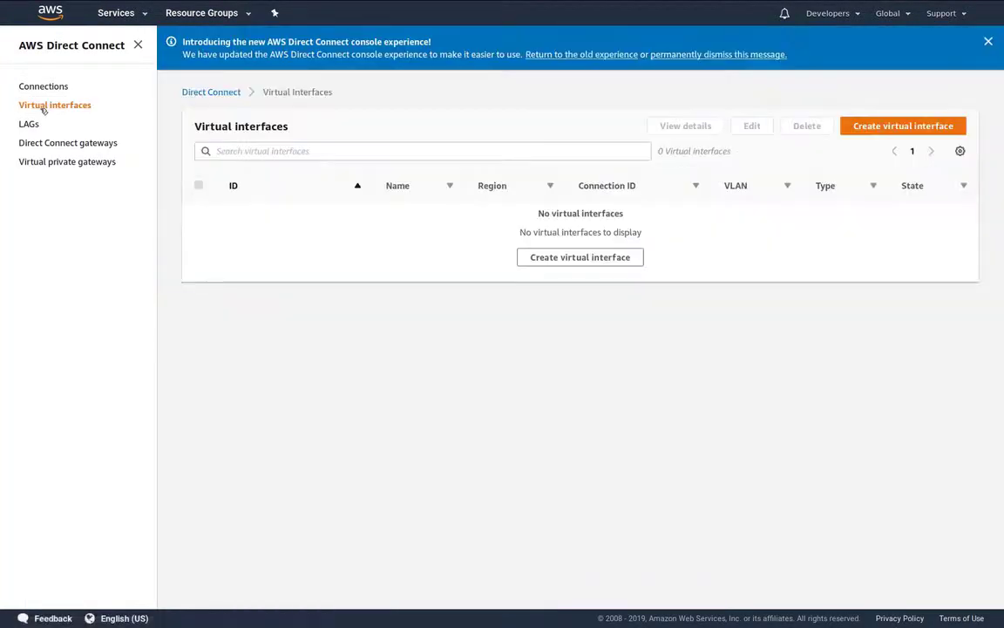
{"action": "left_click", "coordinate": [68, 142]}
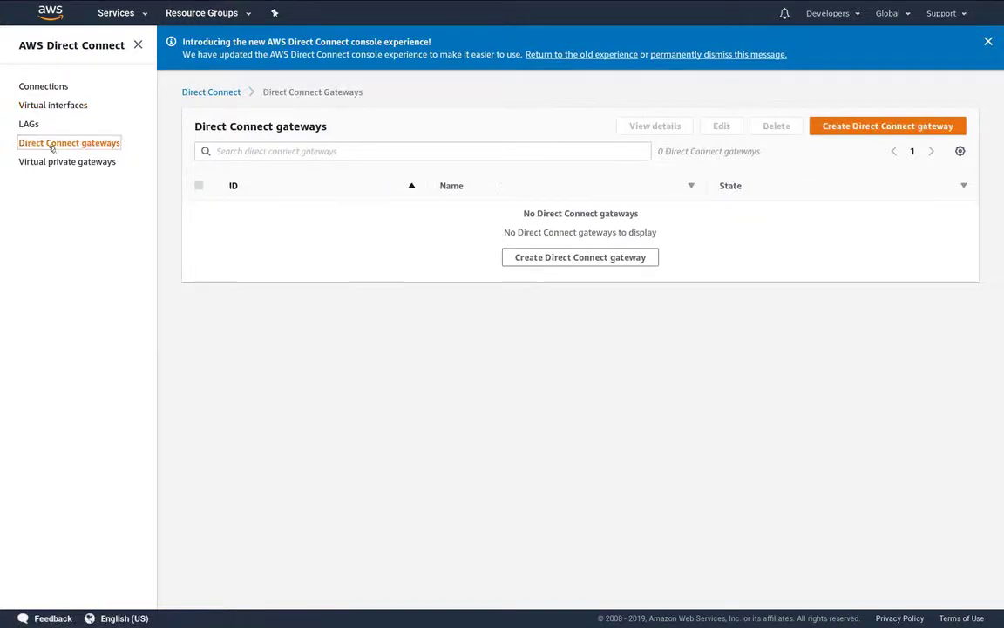
{"action": "left_click", "coordinate": [67, 161]}
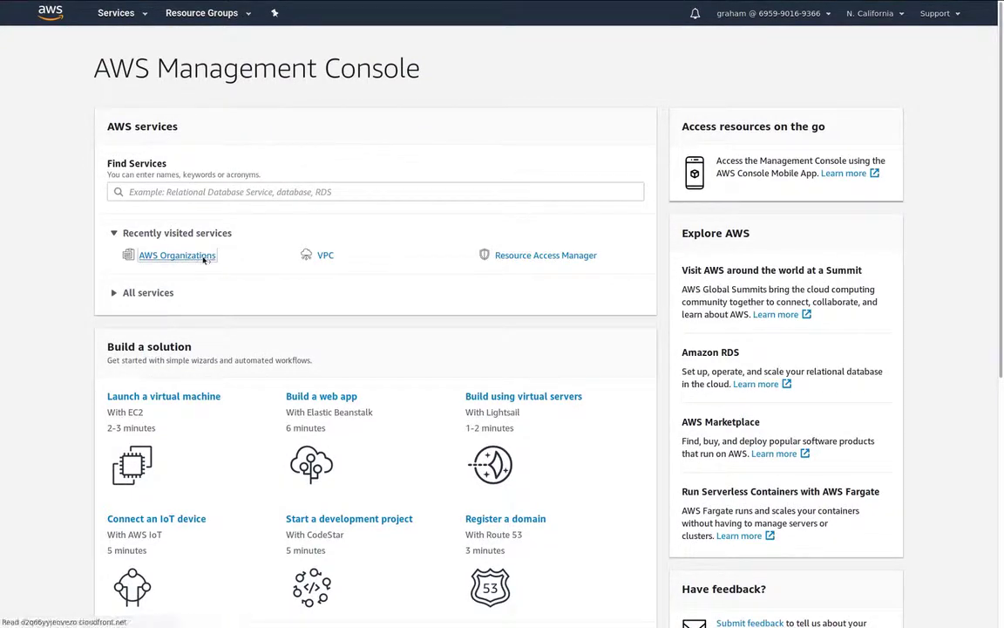
Copy the Developers account ID from AWS Organizations, then go back to console home
{"action": "left_click", "coordinate": [177, 254]}
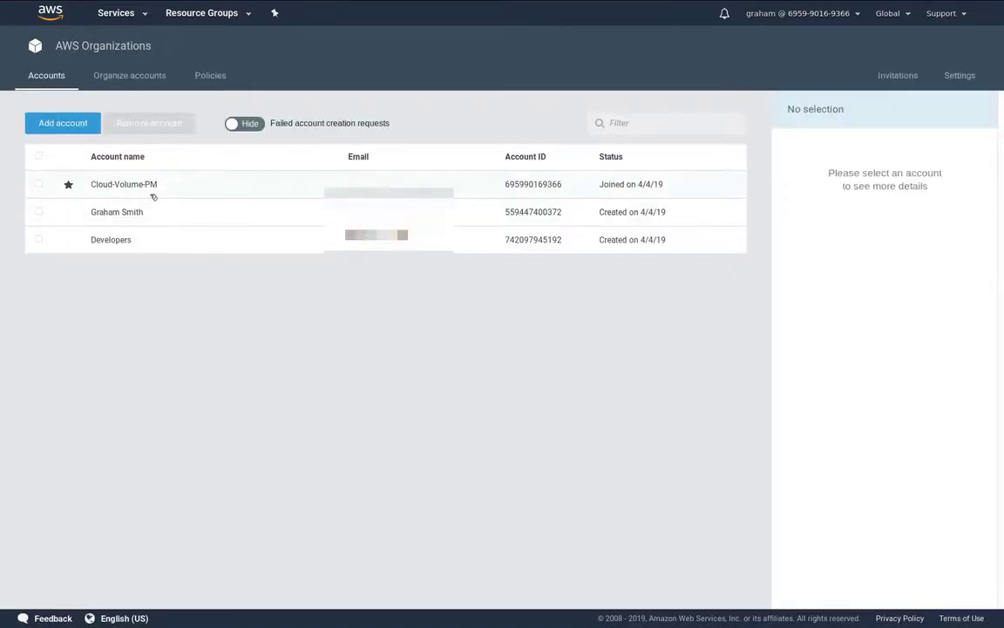
{"action": "left_click", "coordinate": [38, 184]}
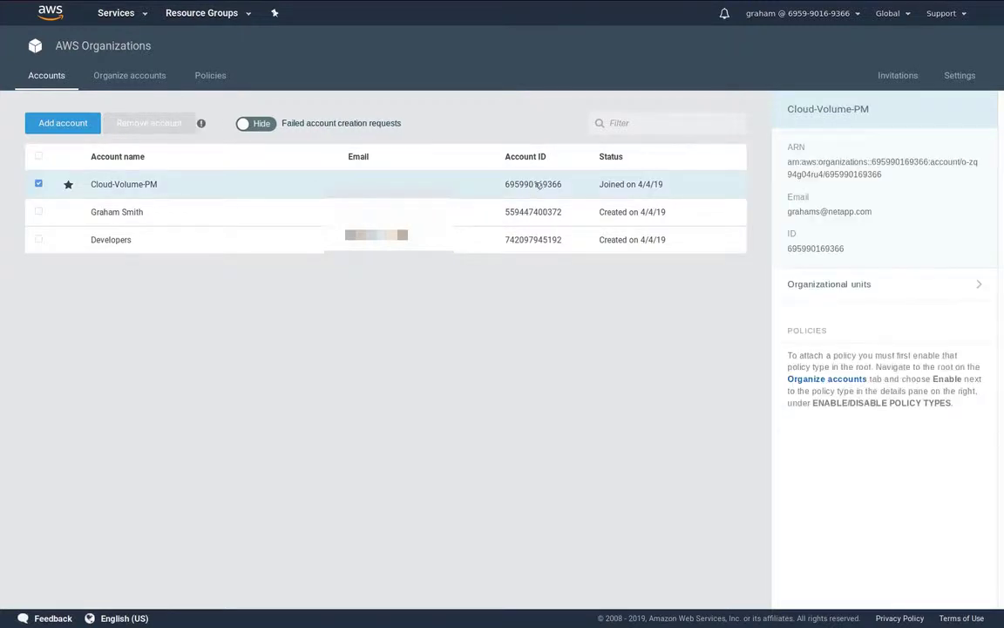
{"action": "left_click", "coordinate": [111, 238]}
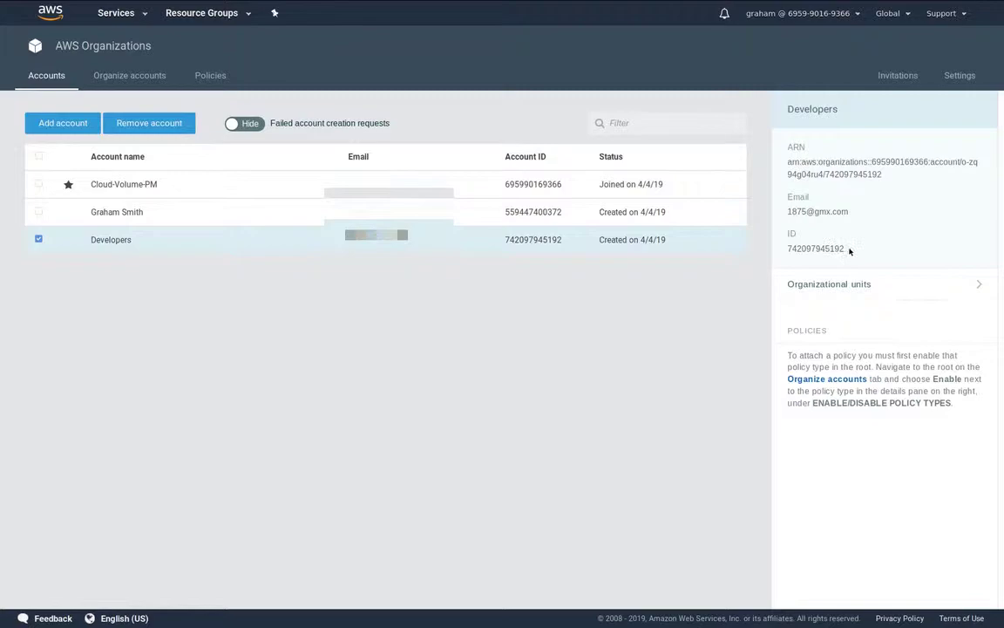
{"action": "double_click", "coordinate": [815, 248]}
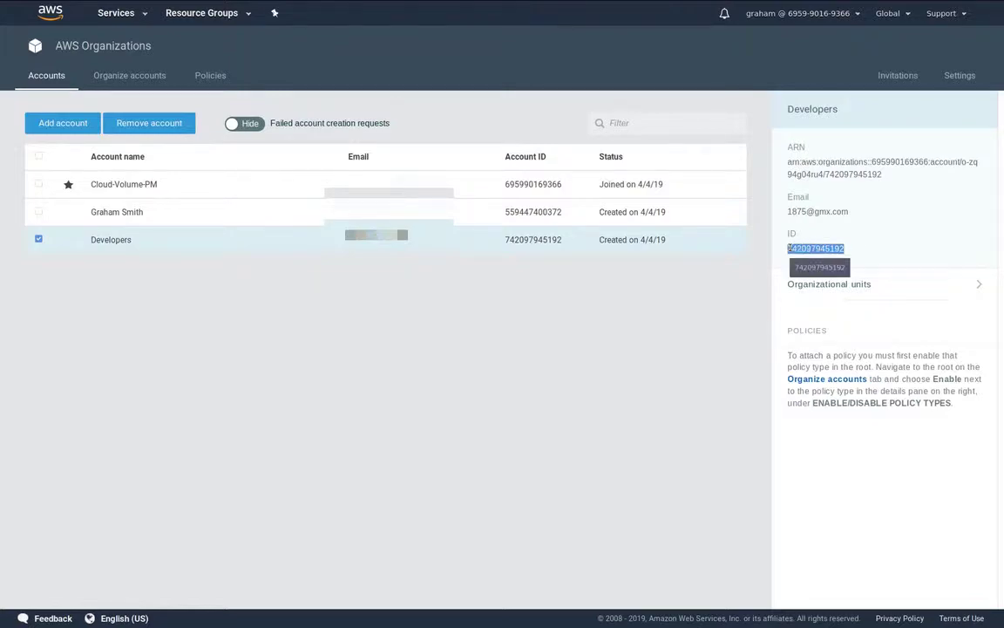
{"action": "left_click", "coordinate": [124, 184]}
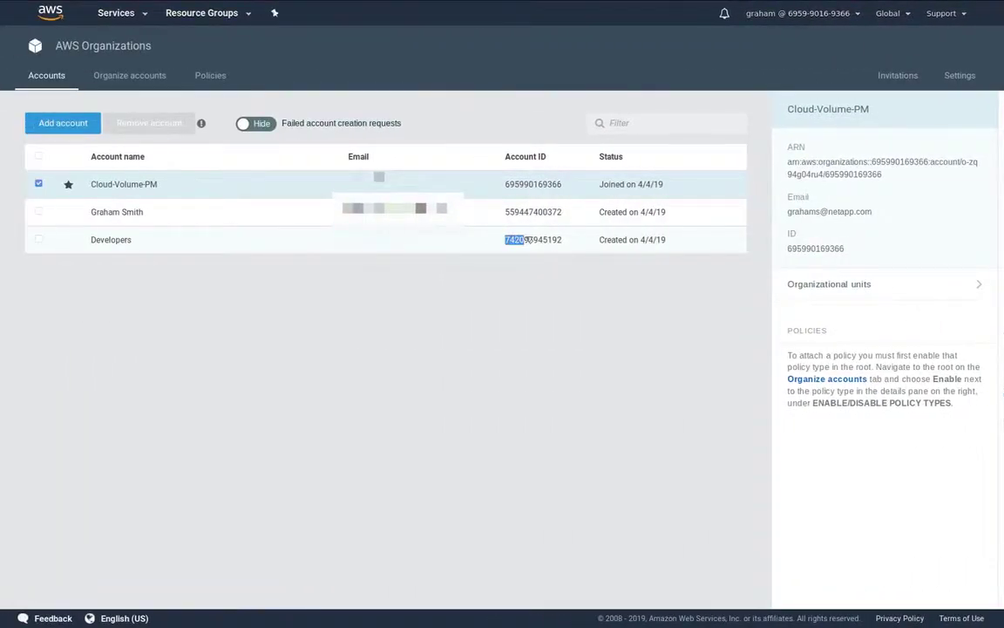
{"action": "right_click", "coordinate": [533, 240]}
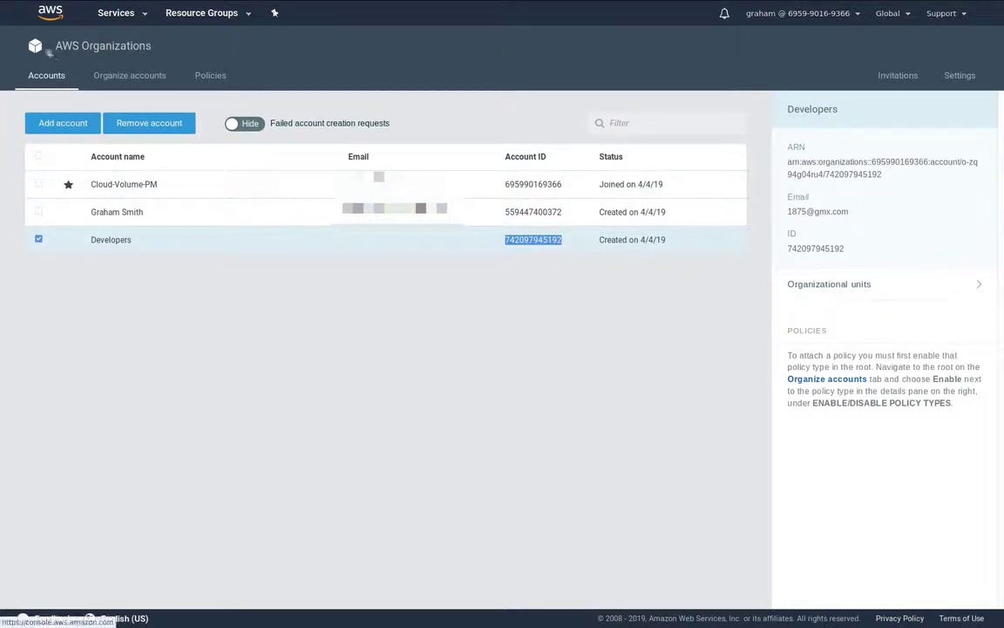
{"action": "left_click", "coordinate": [50, 13]}
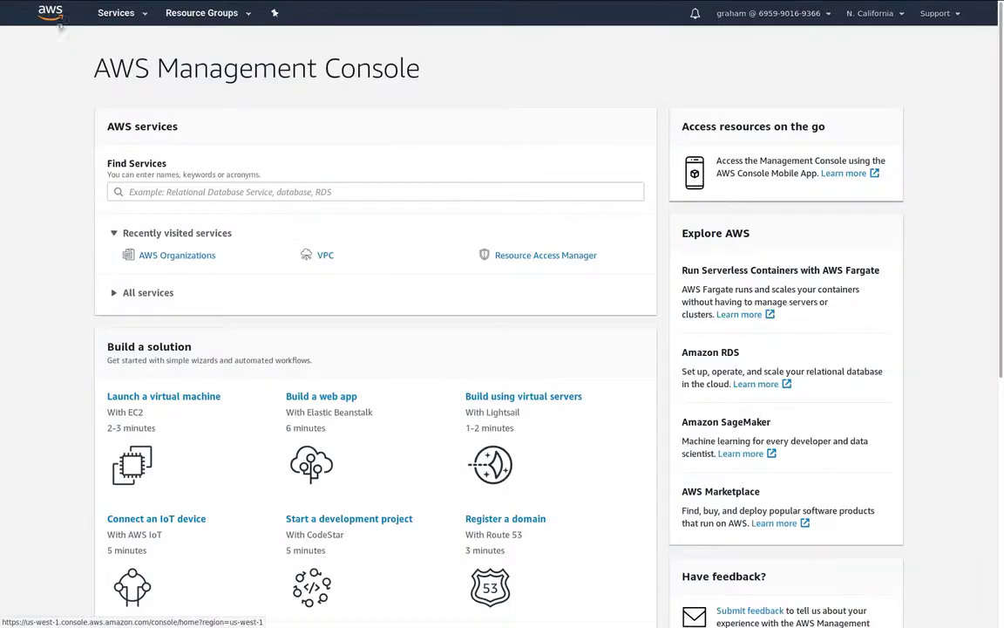
Check RAM's organization sharing setting and view the empty Shared by me resource shares list
{"action": "left_click", "coordinate": [546, 255]}
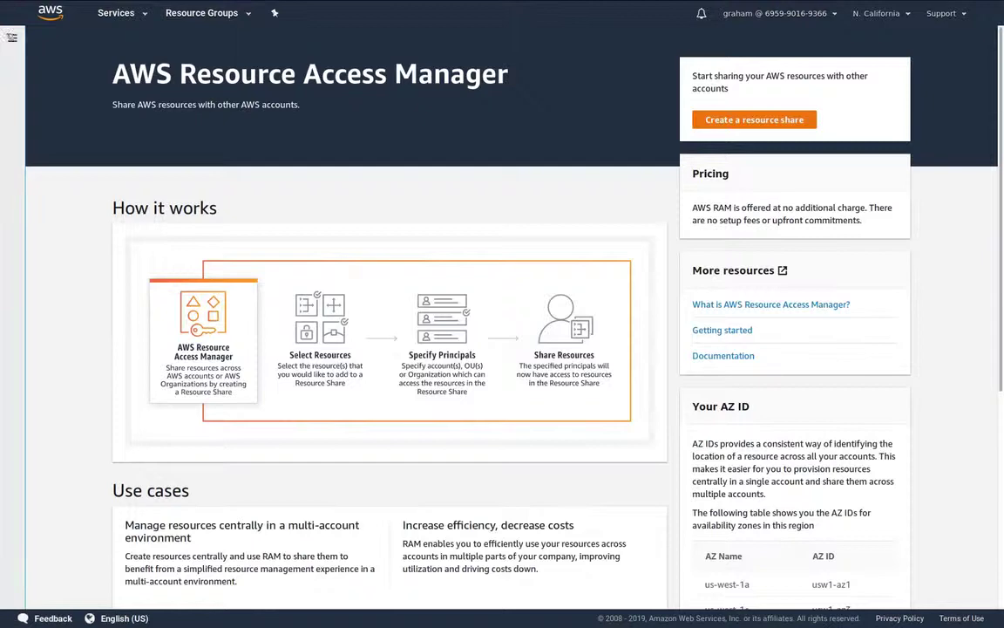
{"action": "left_click", "coordinate": [12, 37]}
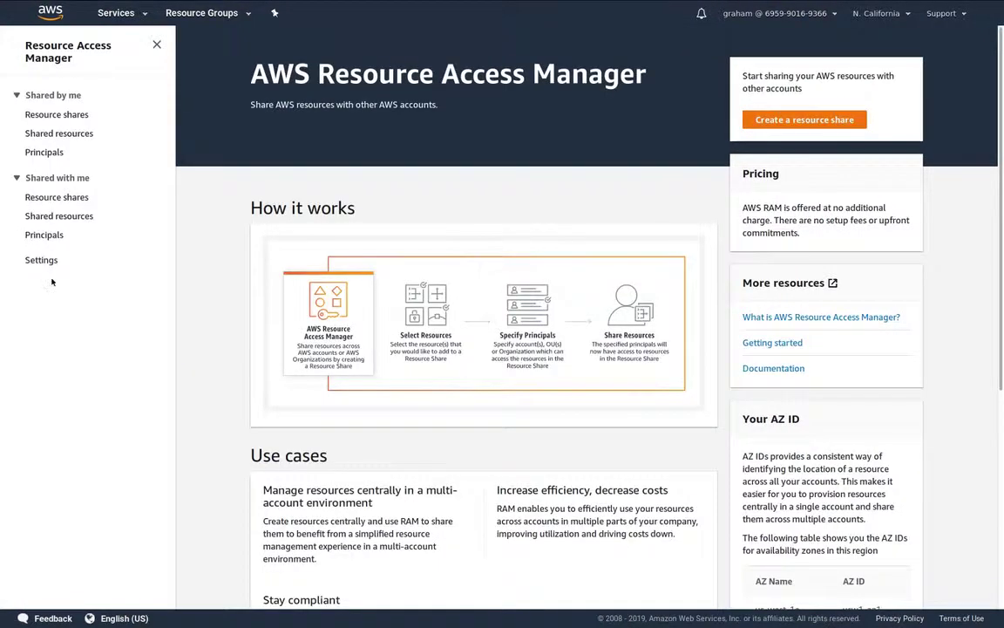
{"action": "left_click", "coordinate": [41, 260]}
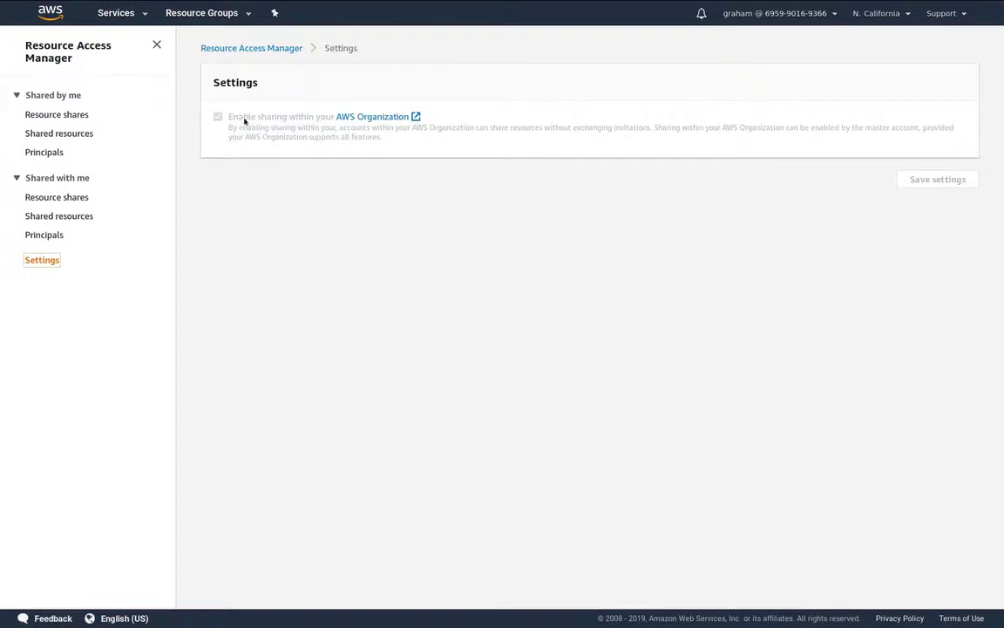
{"action": "mouse_move", "coordinate": [56, 114]}
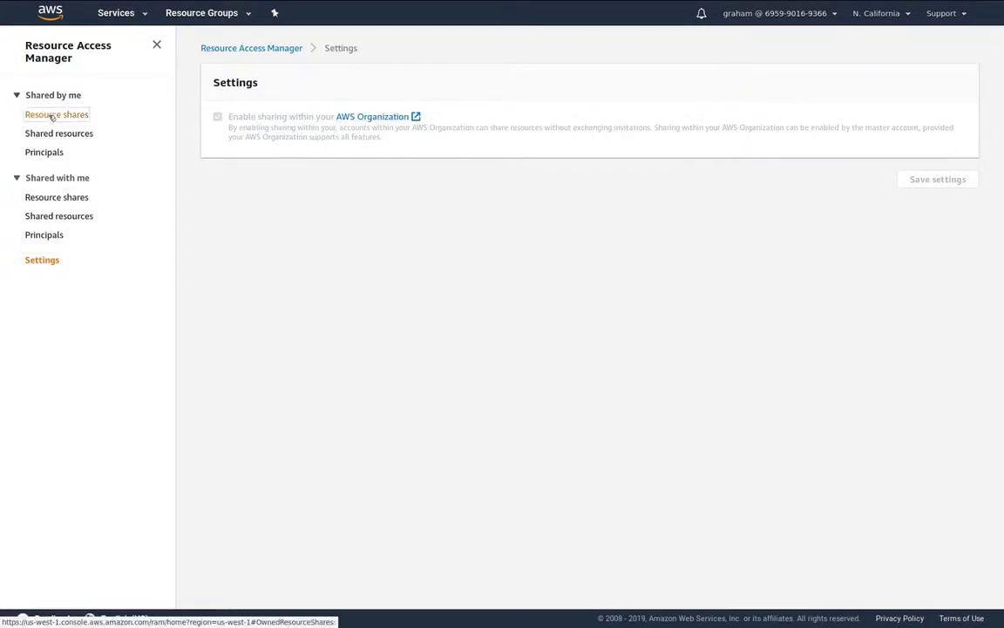
{"action": "left_click", "coordinate": [57, 114]}
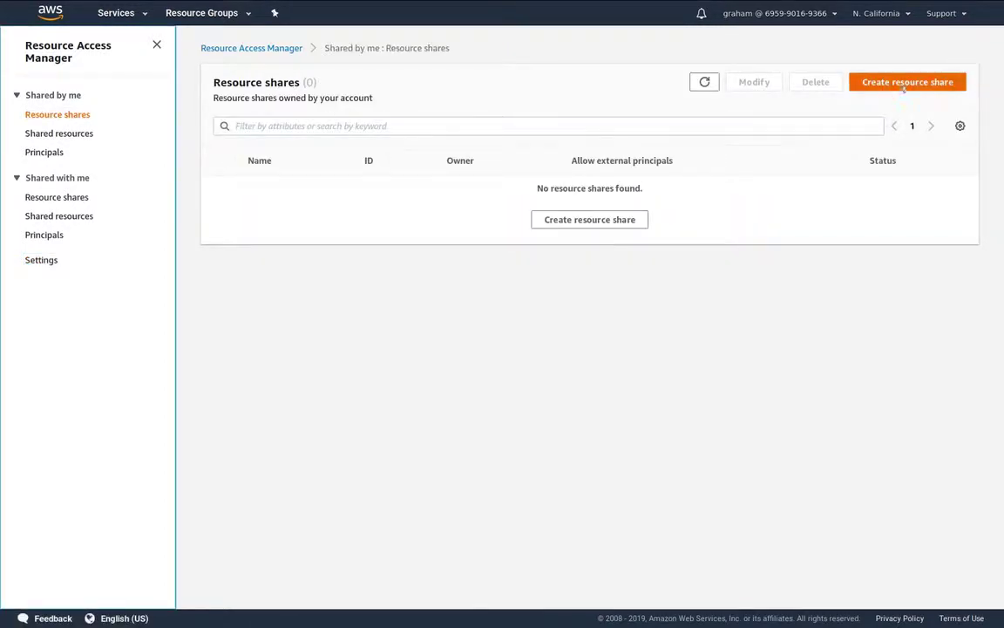
Start a new resource share named 'Access to Cloud Volumes'
{"action": "left_click", "coordinate": [907, 81]}
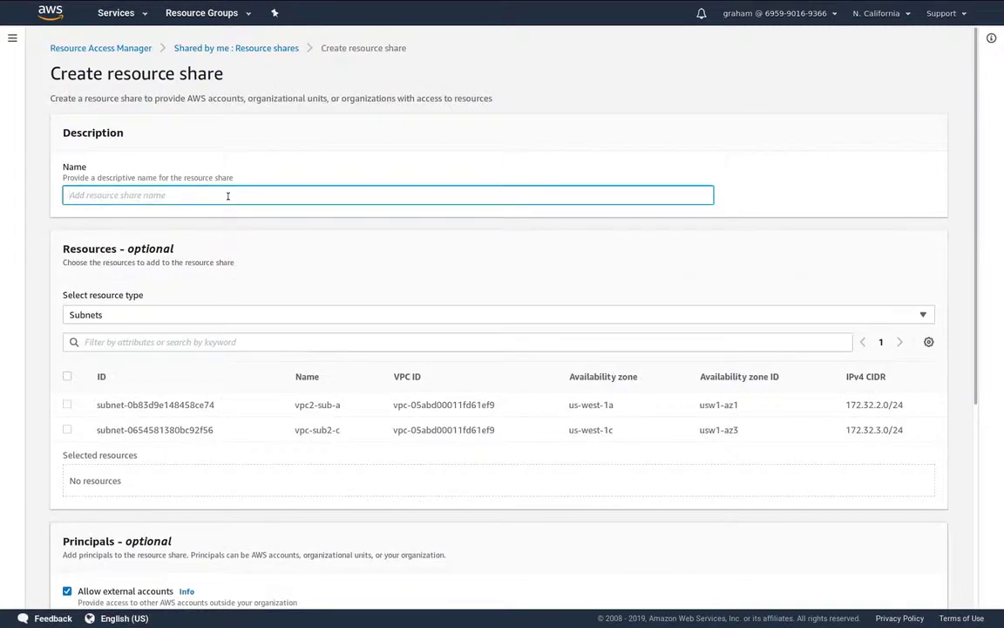
{"action": "type", "text": "Access to Cloud"}
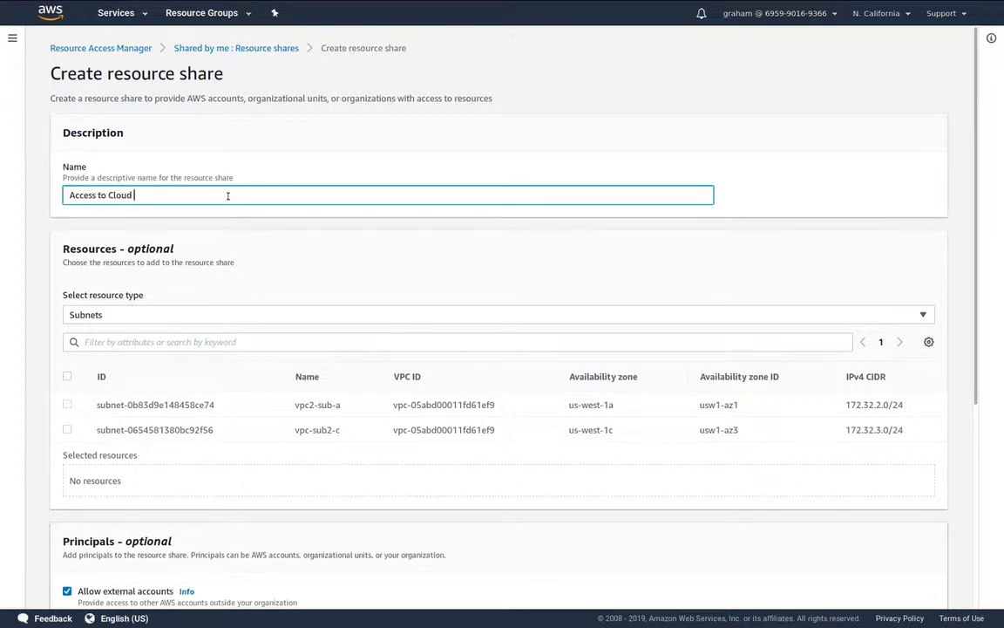
{"action": "type", "text": "Volumes"}
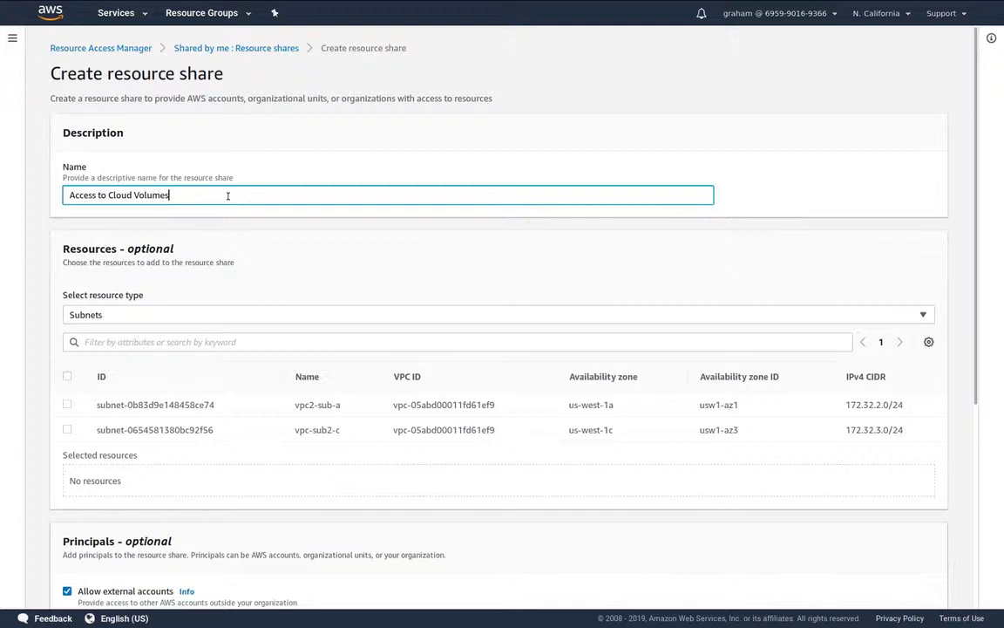
{"action": "scroll", "scroll_direction": "down", "scroll_amount": 3}
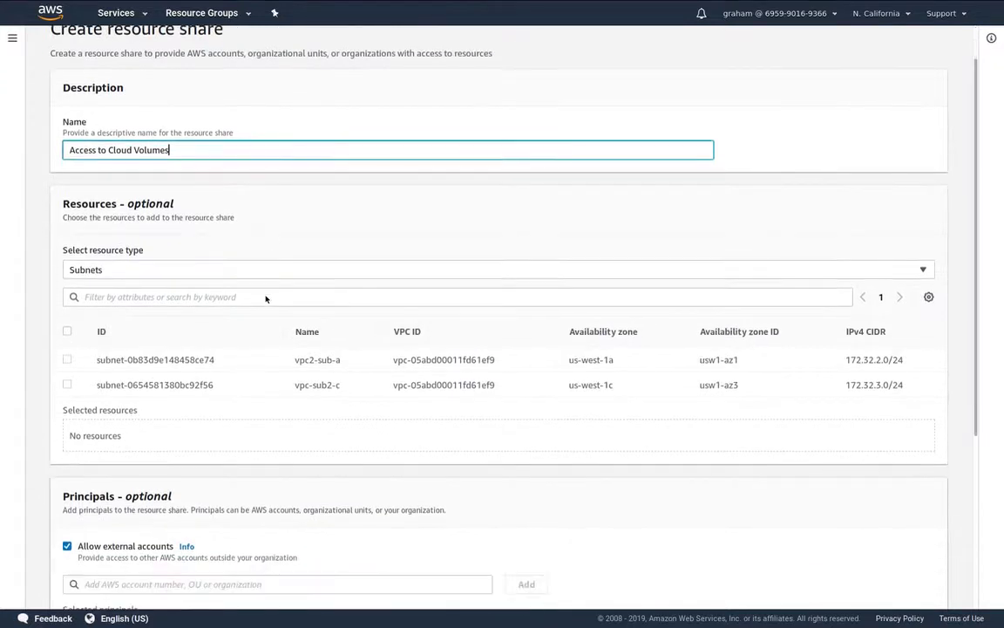
{"action": "scroll", "scroll_direction": "down", "scroll_amount": 3}
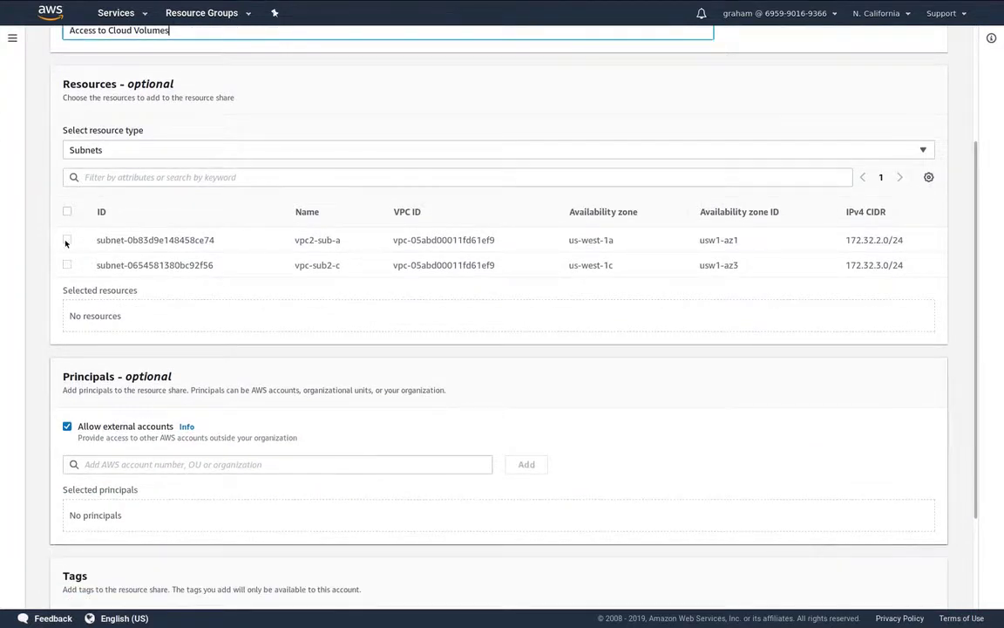
Share both subnets, disallow external accounts, and add the developer account as principal
{"action": "left_click", "coordinate": [66, 211]}
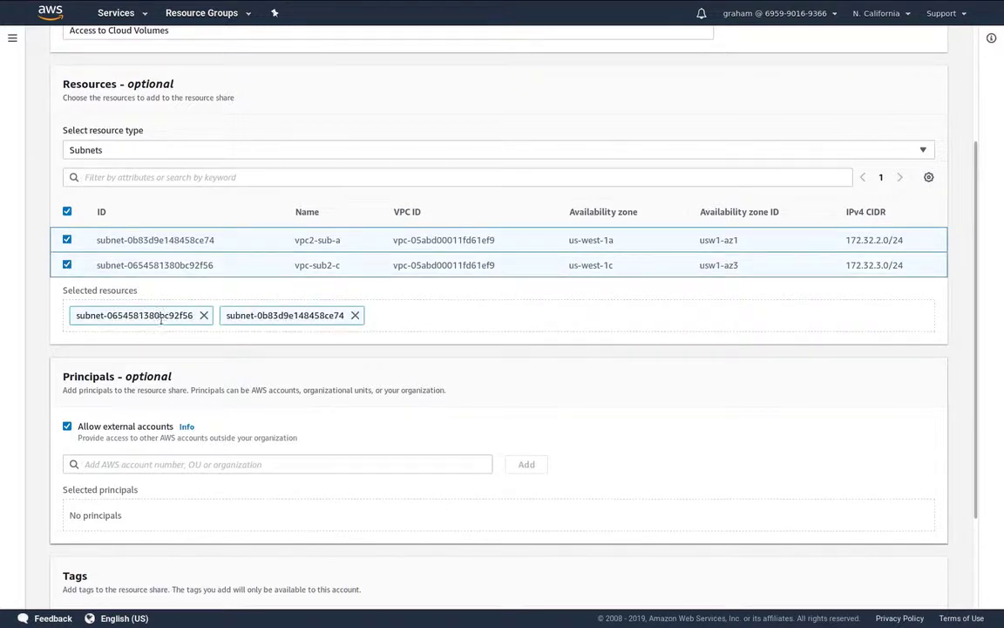
{"action": "scroll", "scroll_direction": "down", "scroll_amount": 3}
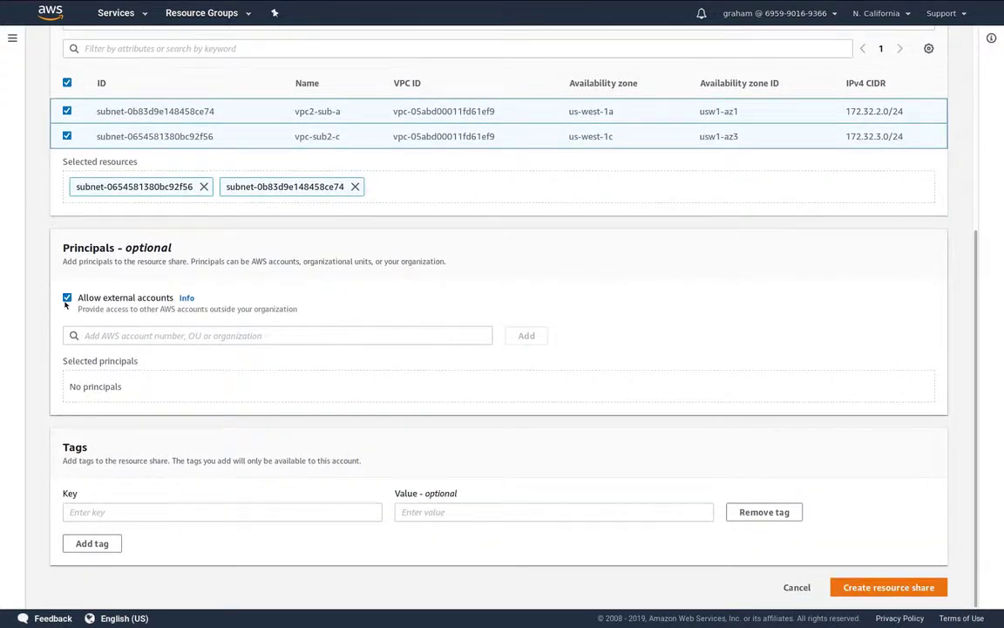
{"action": "left_click", "coordinate": [67, 297]}
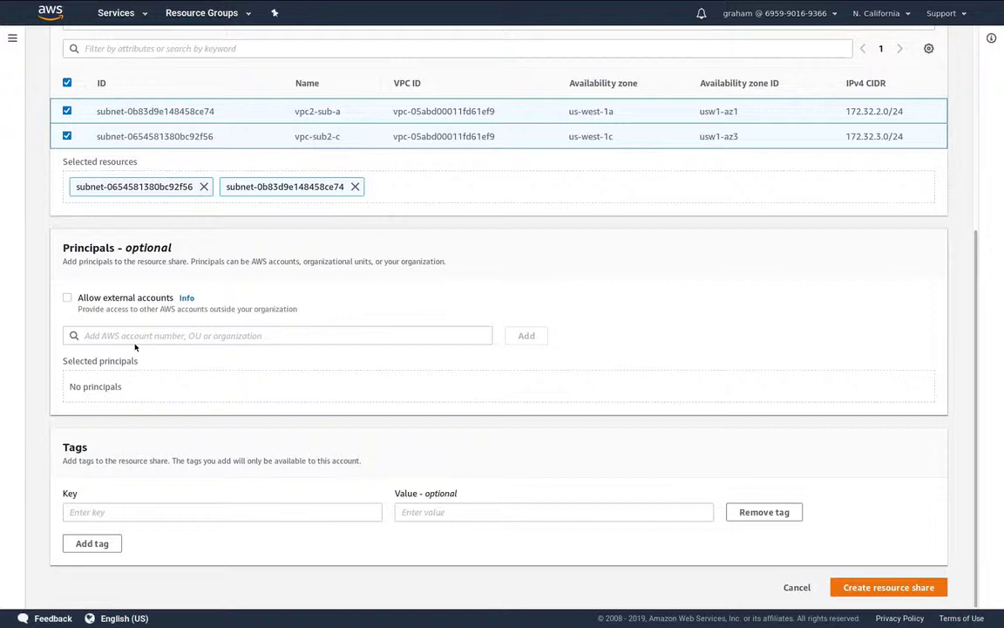
{"action": "right_click", "coordinate": [278, 336]}
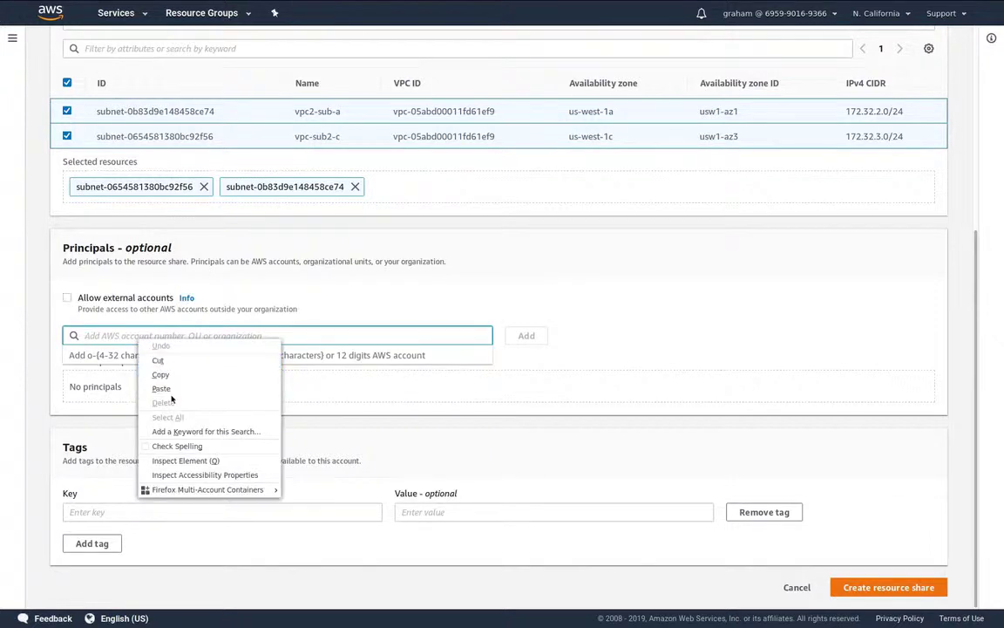
{"action": "left_click", "coordinate": [161, 388]}
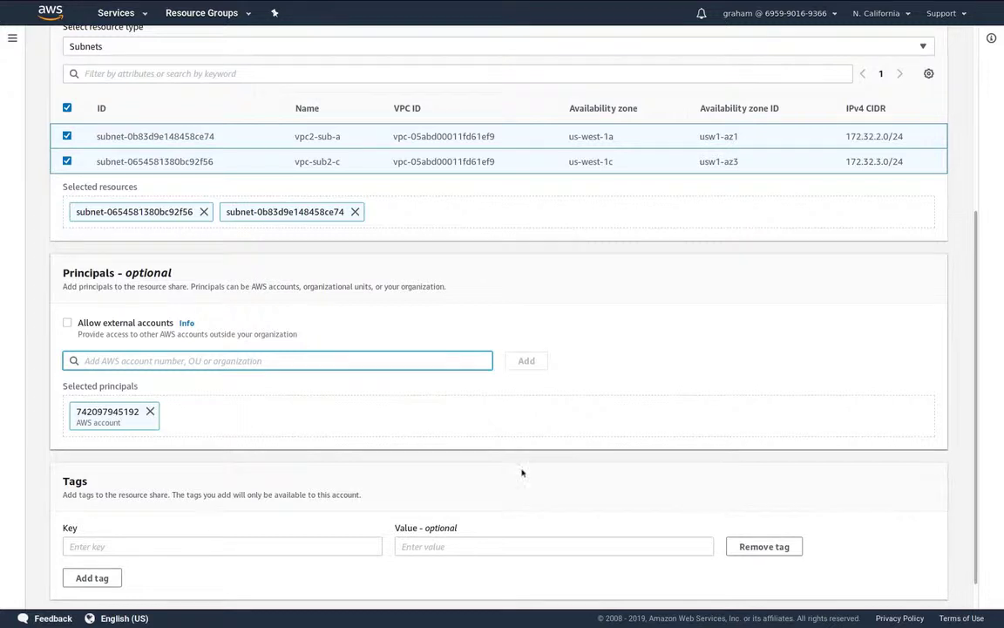
{"action": "scroll", "scroll_direction": "down", "scroll_amount": 3}
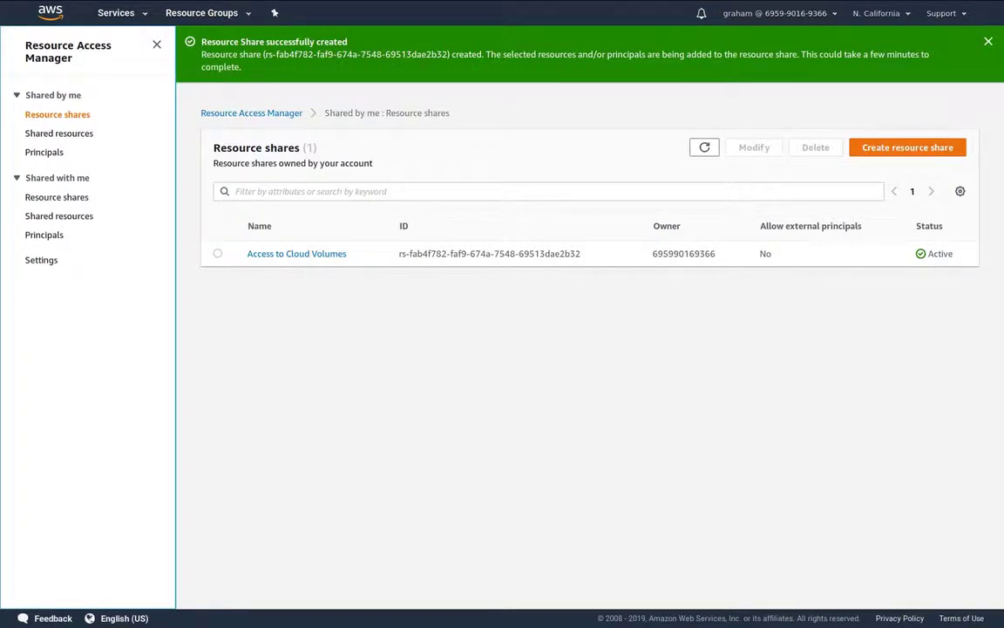
{"action": "mouse_move", "coordinate": [688, 105]}
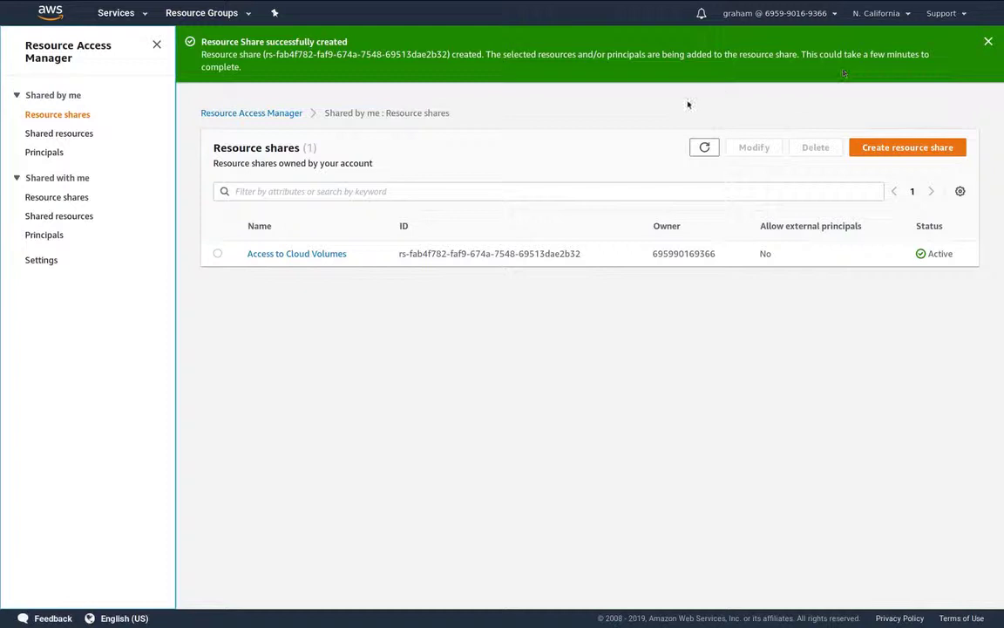
{"action": "mouse_move", "coordinate": [161, 369]}
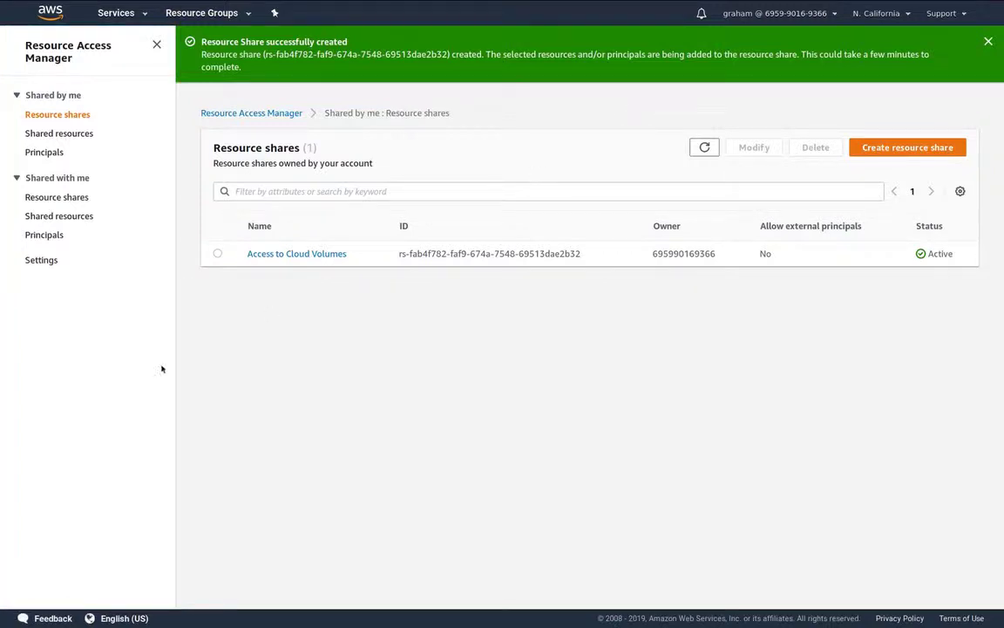
Review the subnets this account has shared under Shared by me
{"action": "left_click", "coordinate": [59, 134]}
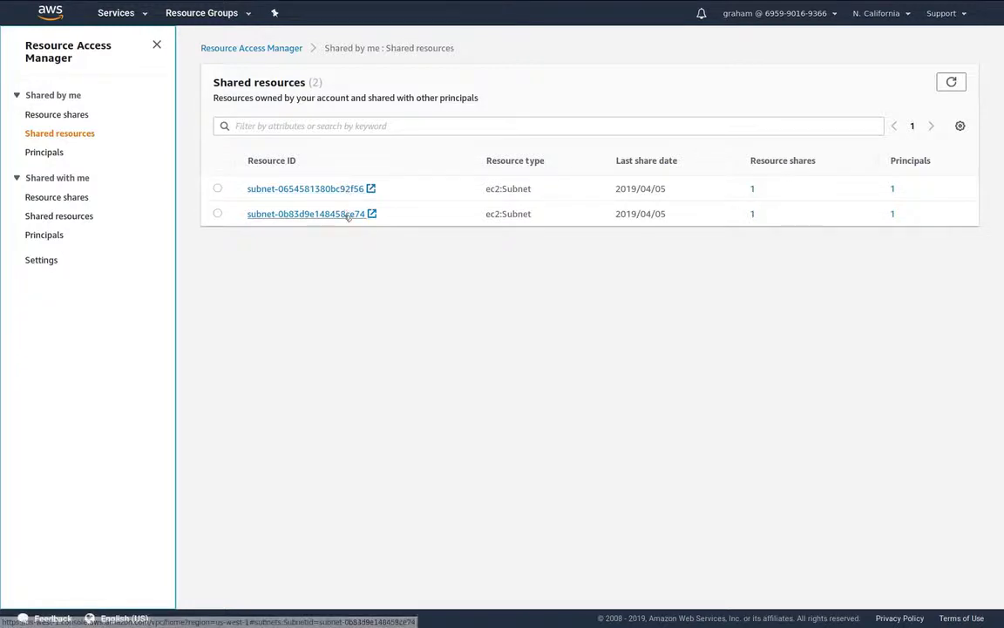
{"action": "left_click", "coordinate": [45, 151]}
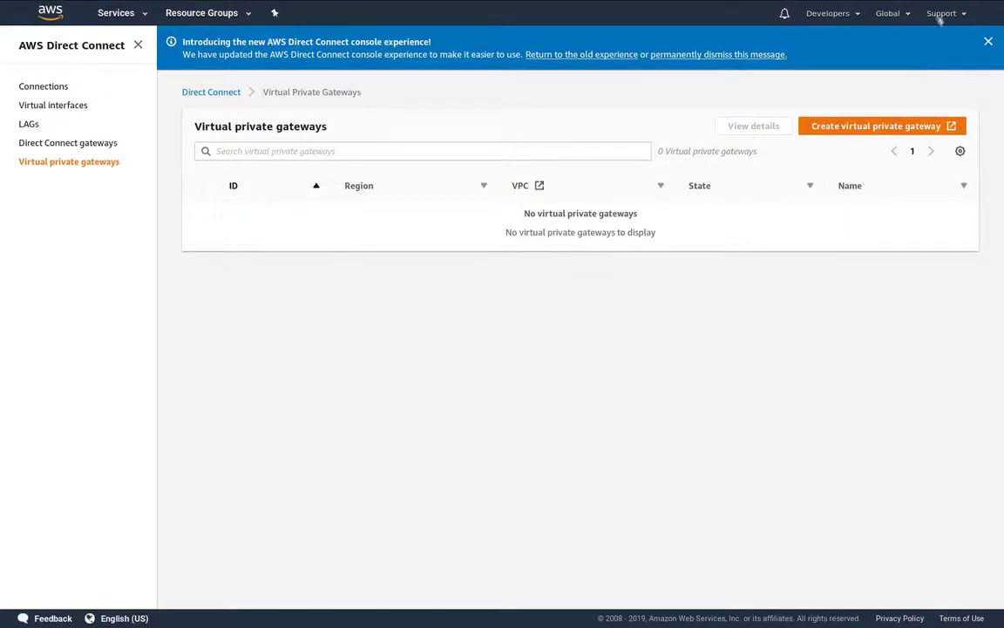
Copy the developer account number from Support Center, then open Resource Access Manager
{"action": "left_click", "coordinate": [941, 13]}
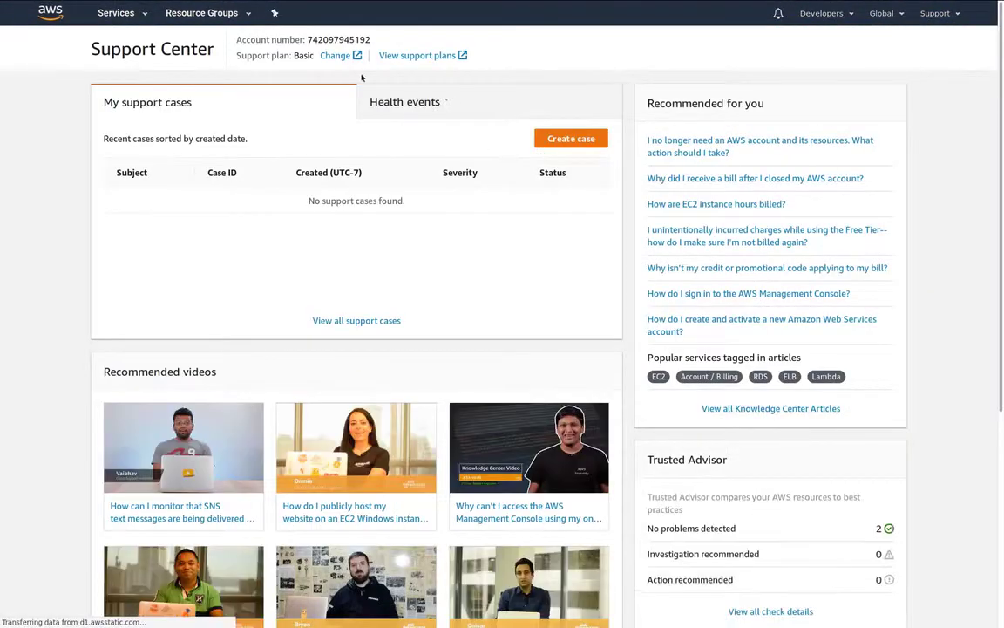
{"action": "triple_click", "coordinate": [338, 40]}
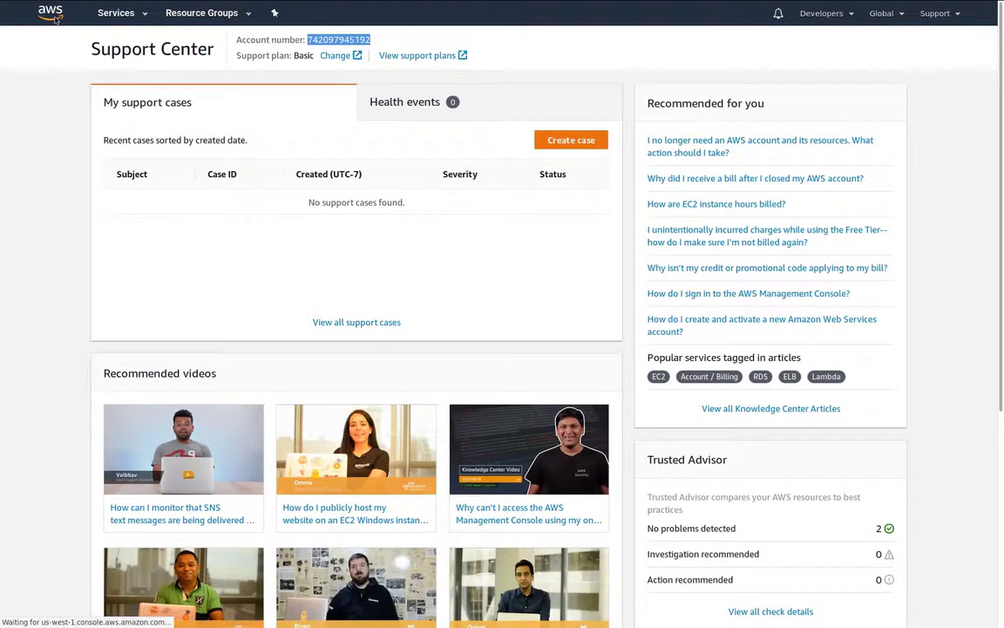
{"action": "left_click", "coordinate": [50, 12]}
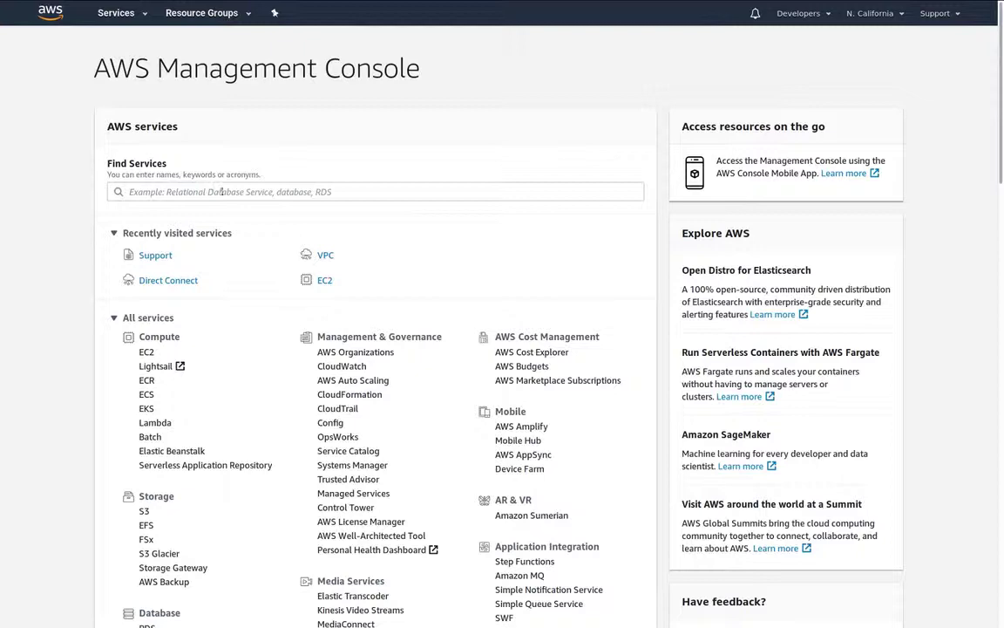
{"action": "type", "text": "res"}
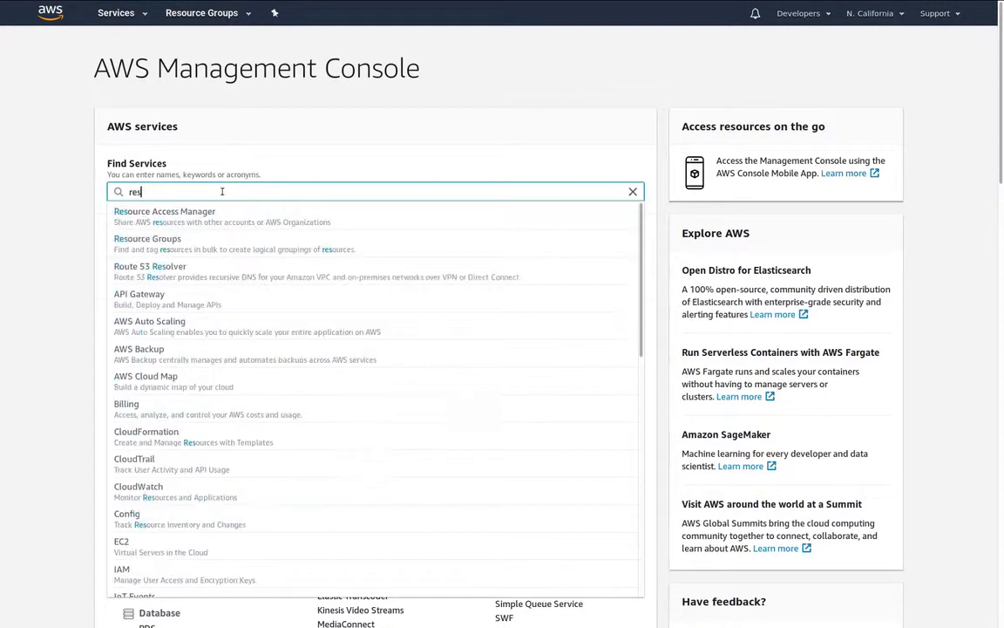
{"action": "left_click", "coordinate": [164, 216]}
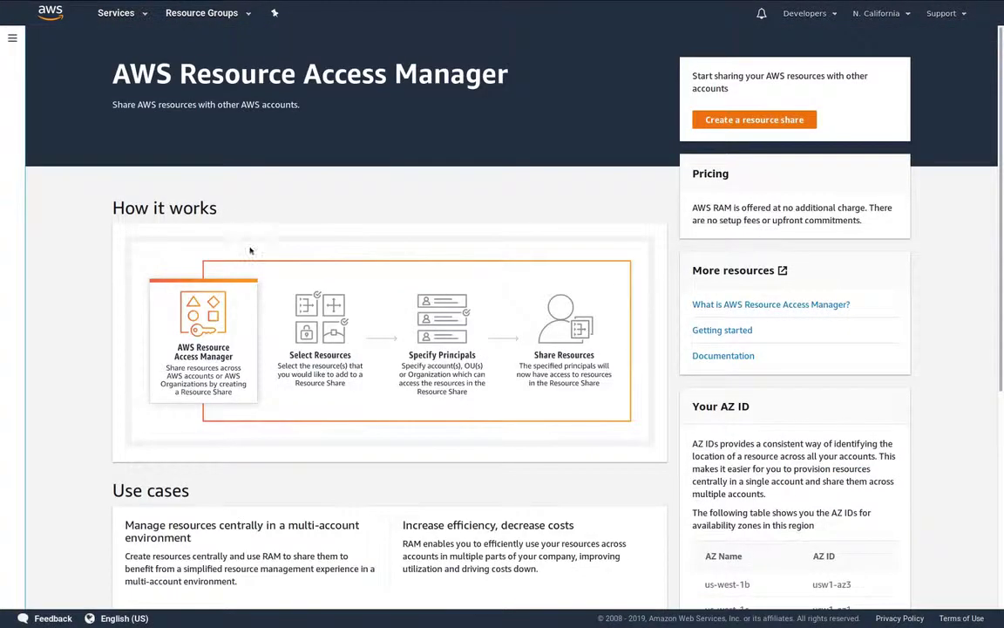
Confirm the Access to Cloud Volumes share, its two subnets and principal under Shared with me
{"action": "left_click", "coordinate": [12, 37]}
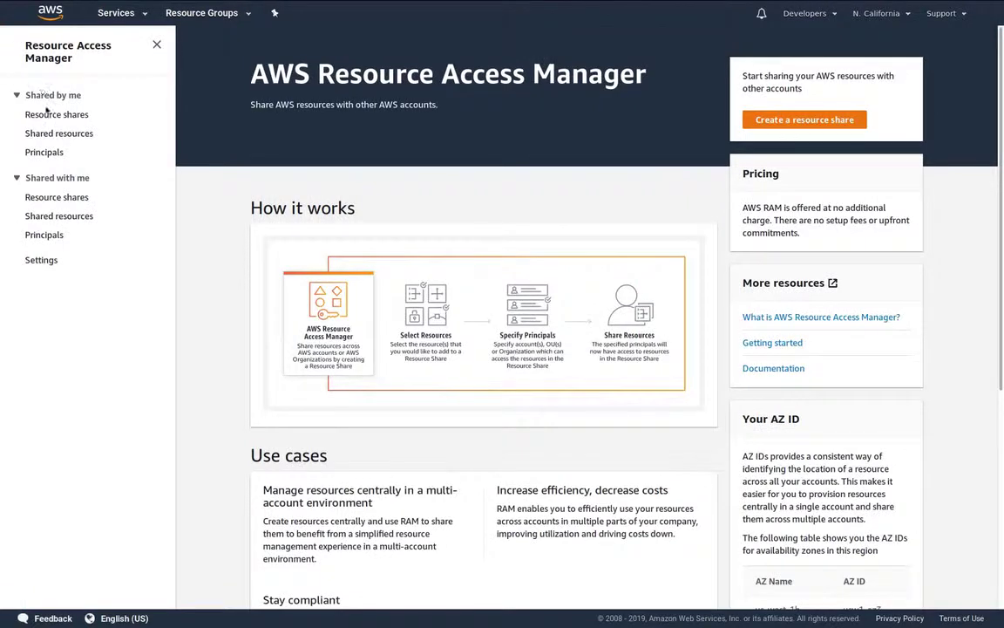
{"action": "left_click", "coordinate": [57, 197]}
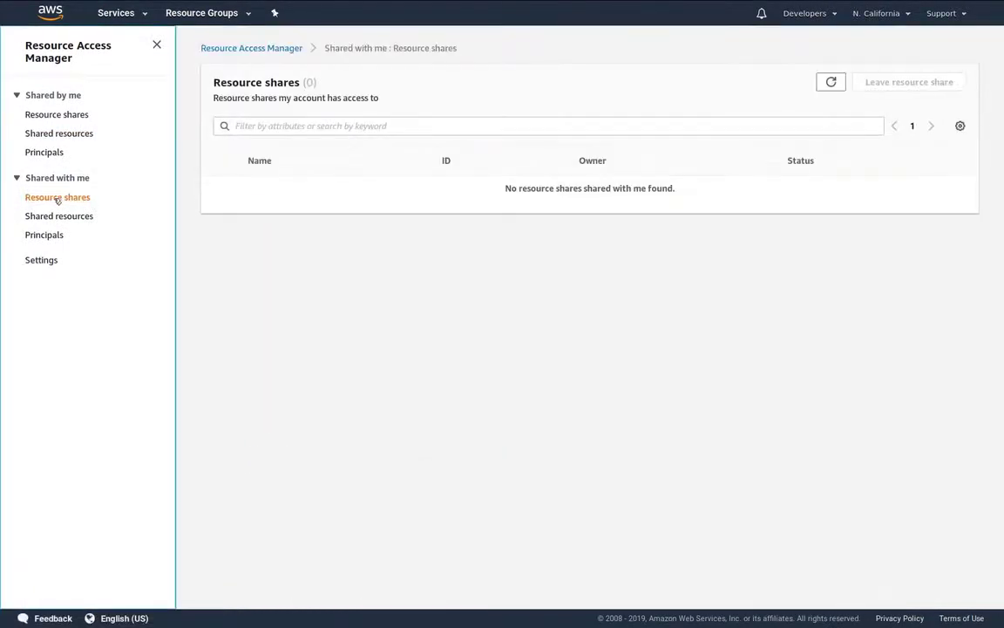
{"action": "left_click", "coordinate": [830, 81]}
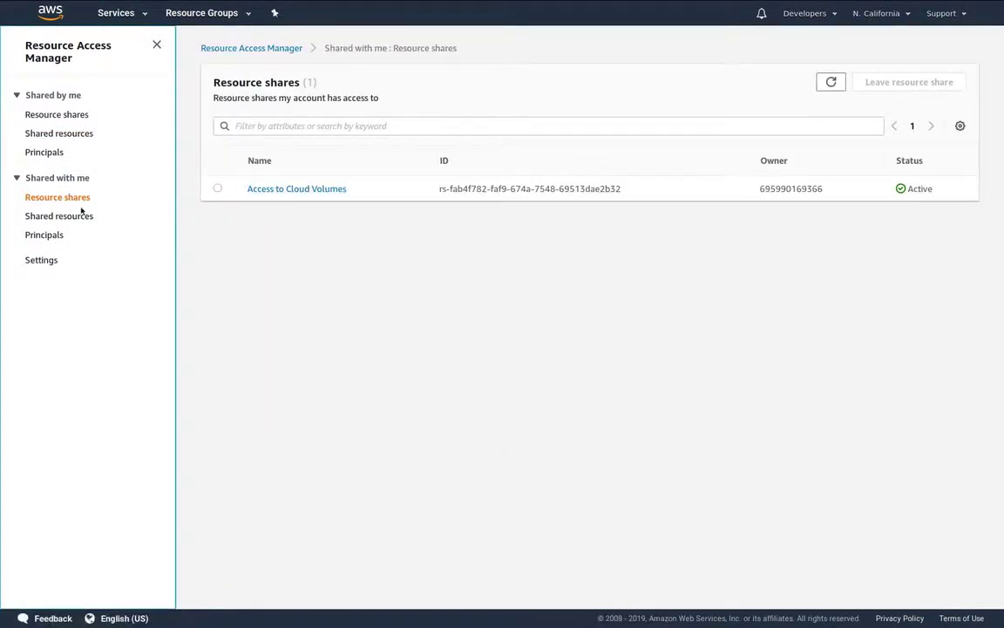
{"action": "left_click", "coordinate": [59, 215]}
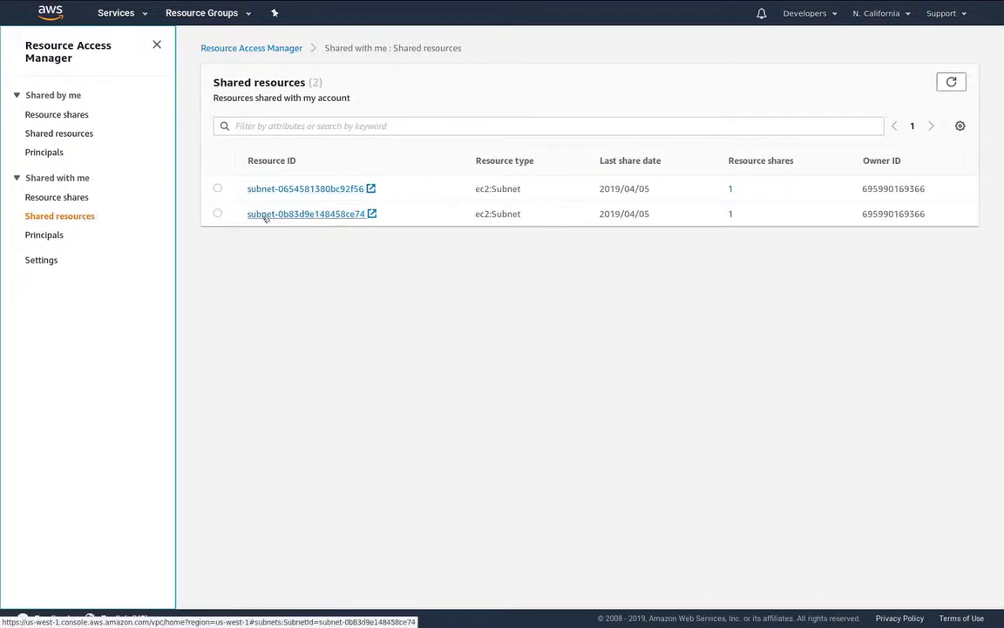
{"action": "left_click", "coordinate": [44, 234]}
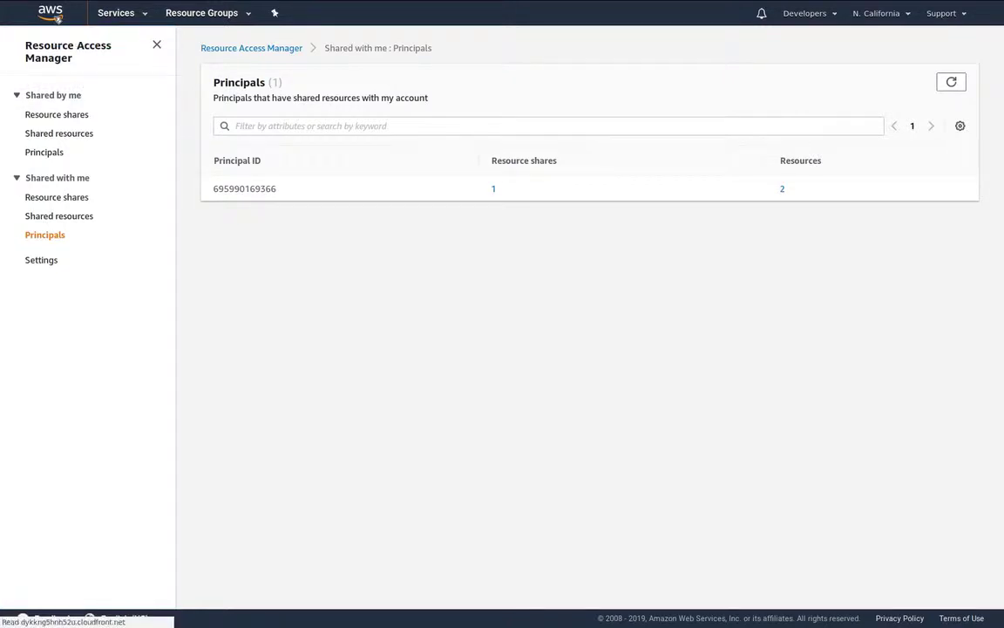
{"action": "left_click", "coordinate": [49, 12]}
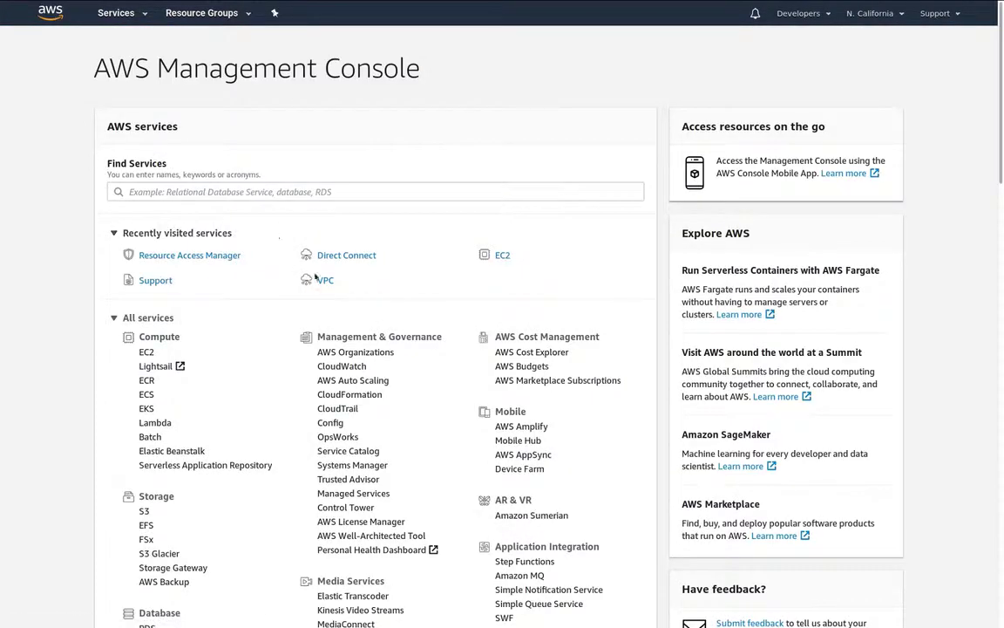
Review the shared VPC's details and its subnets in the VPC console
{"action": "left_click", "coordinate": [325, 279]}
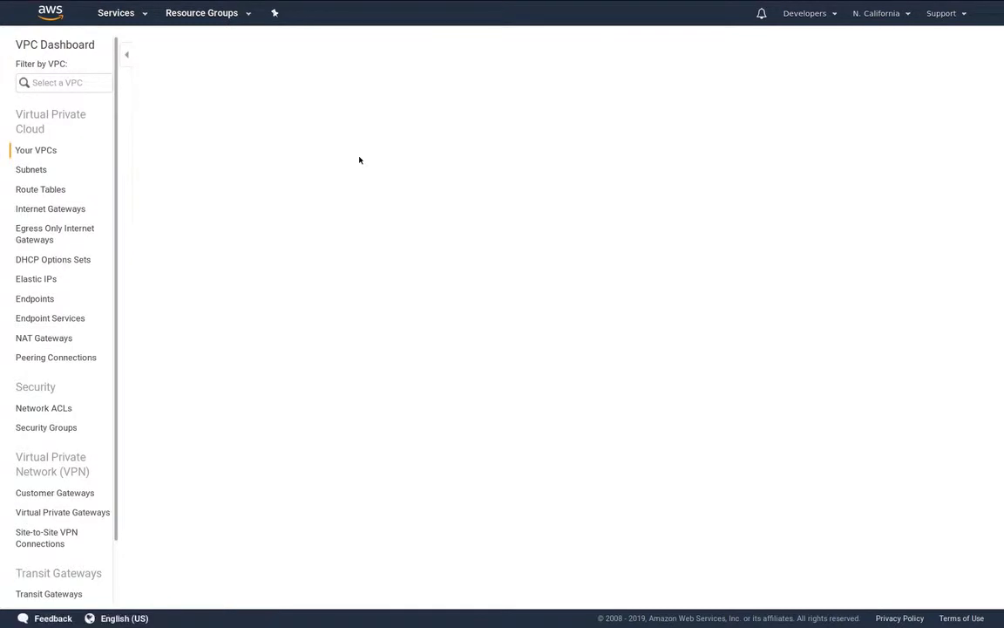
{"action": "left_click", "coordinate": [36, 150]}
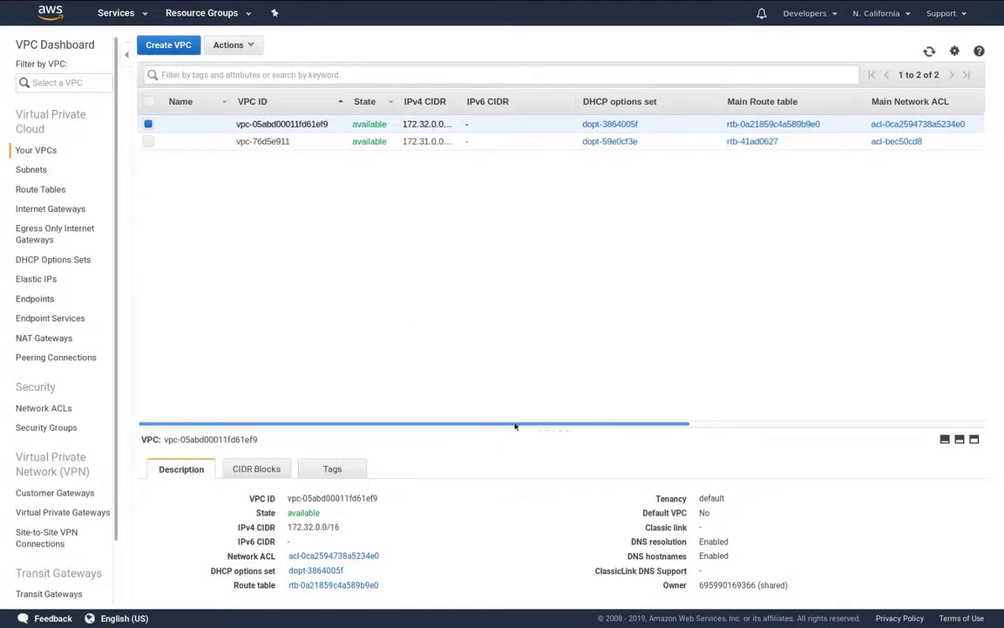
{"action": "scroll", "scroll_direction": "right", "scroll_amount": 3}
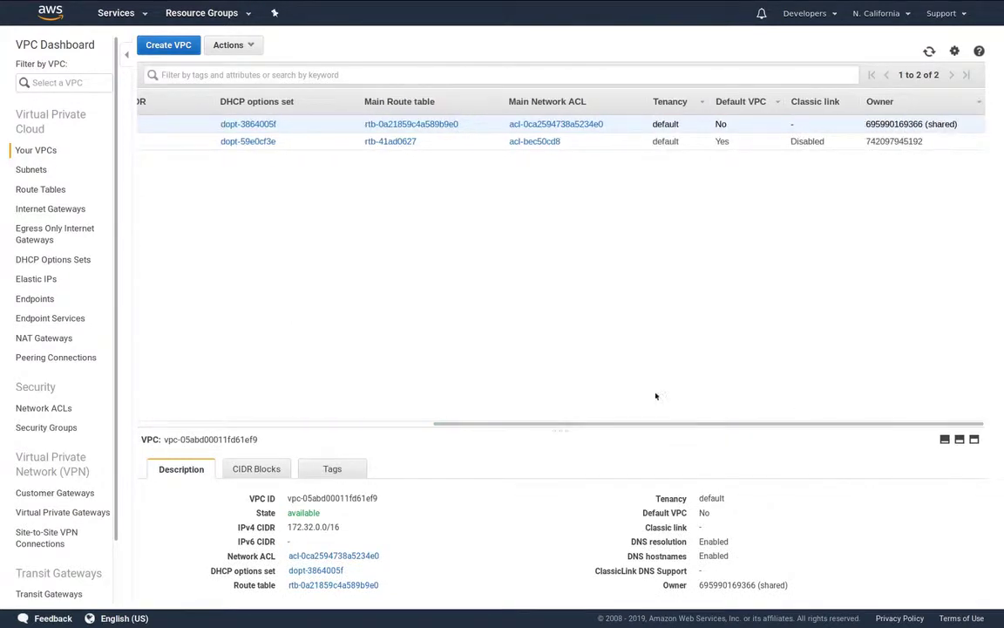
{"action": "double_click", "coordinate": [940, 124]}
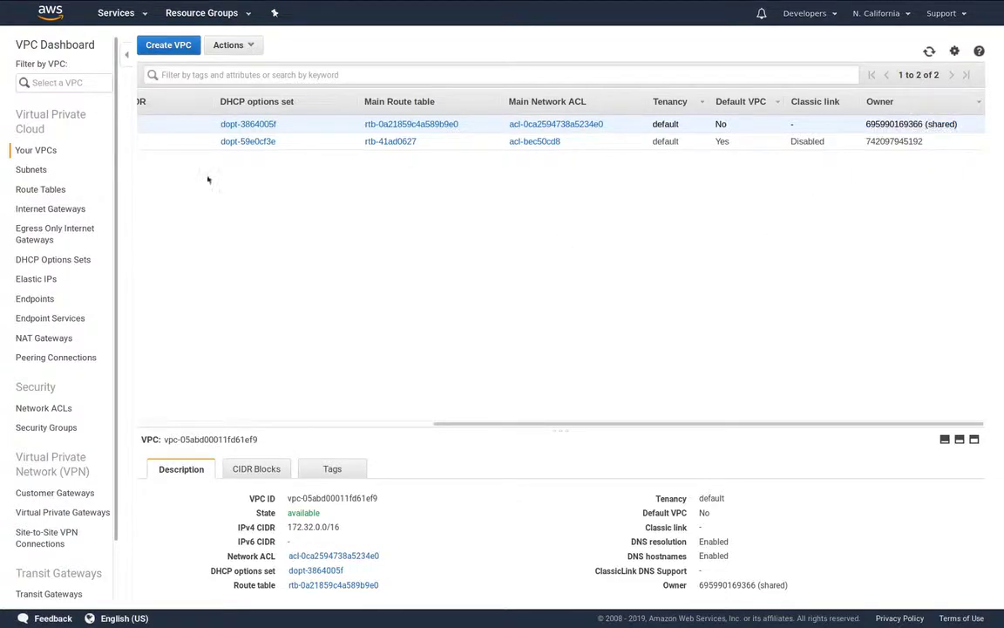
{"action": "left_click", "coordinate": [31, 169]}
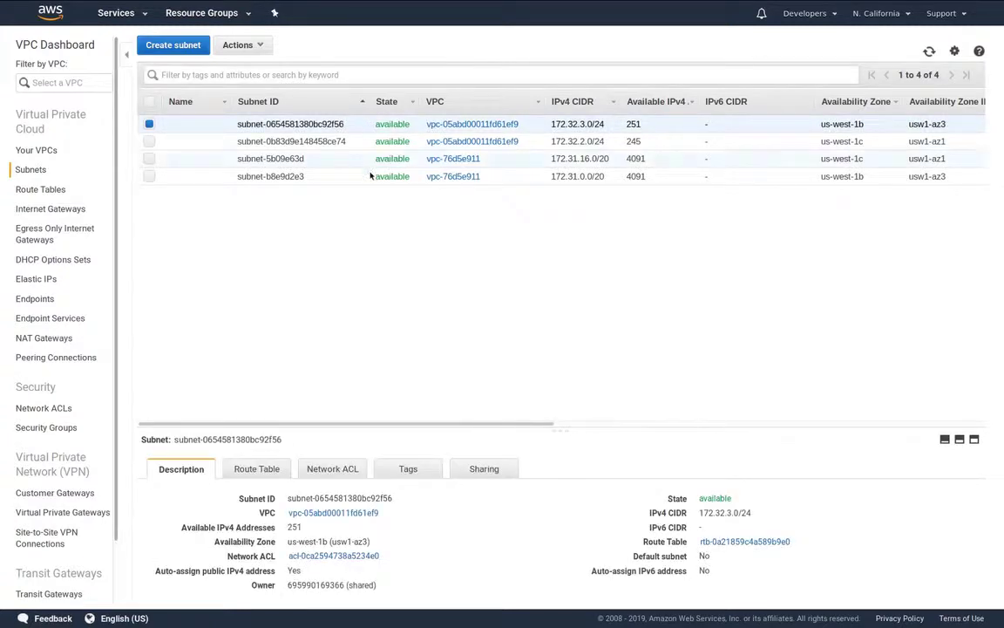
{"action": "scroll", "scroll_direction": "right", "scroll_amount": 3}
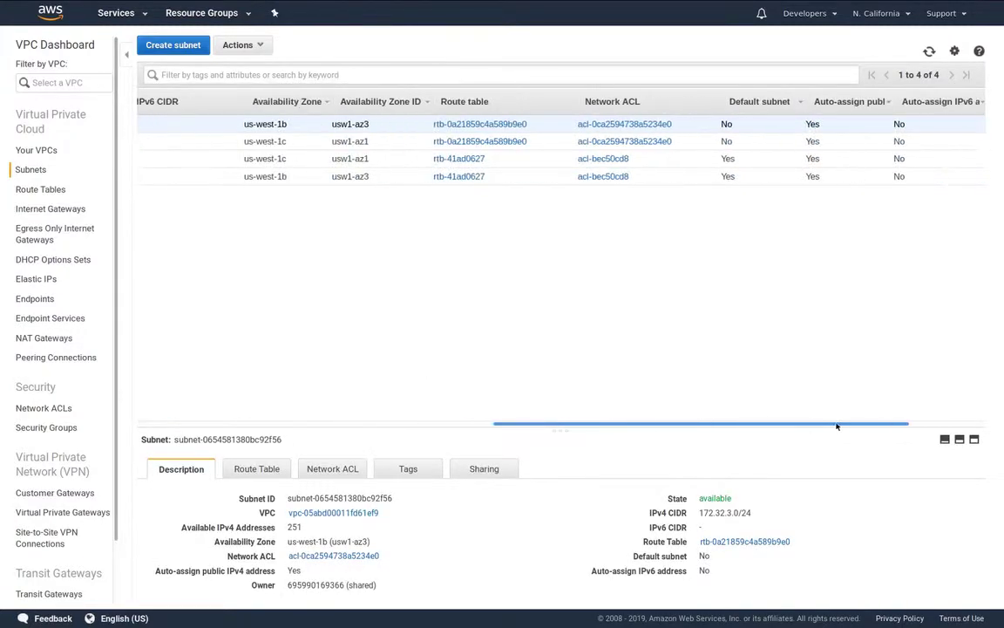
{"action": "scroll", "scroll_direction": "right", "scroll_amount": 3}
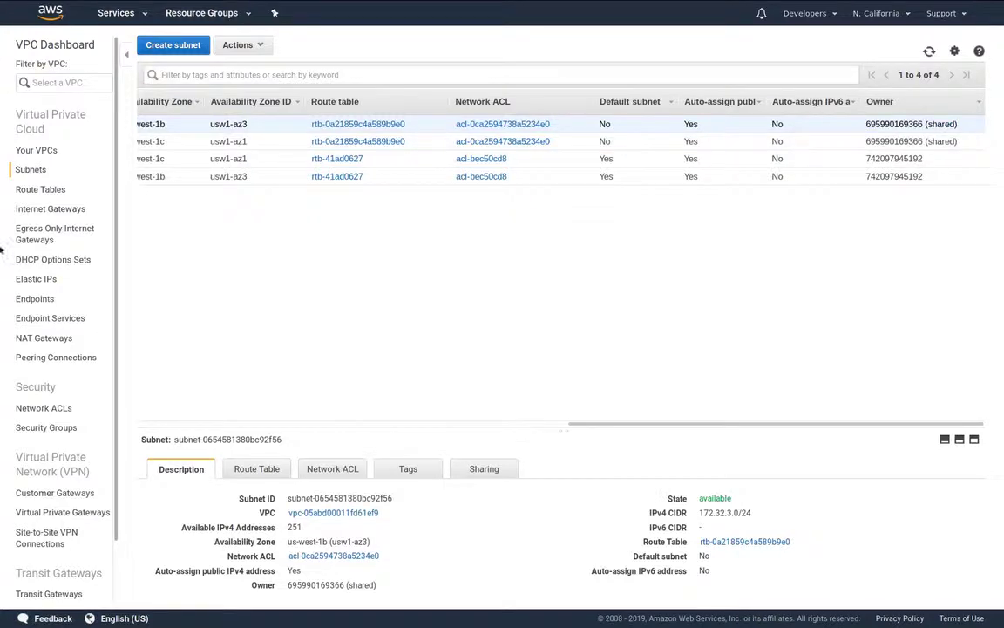
Inspect the shared route table's owner and routes, then return to console home
{"action": "left_click", "coordinate": [40, 189]}
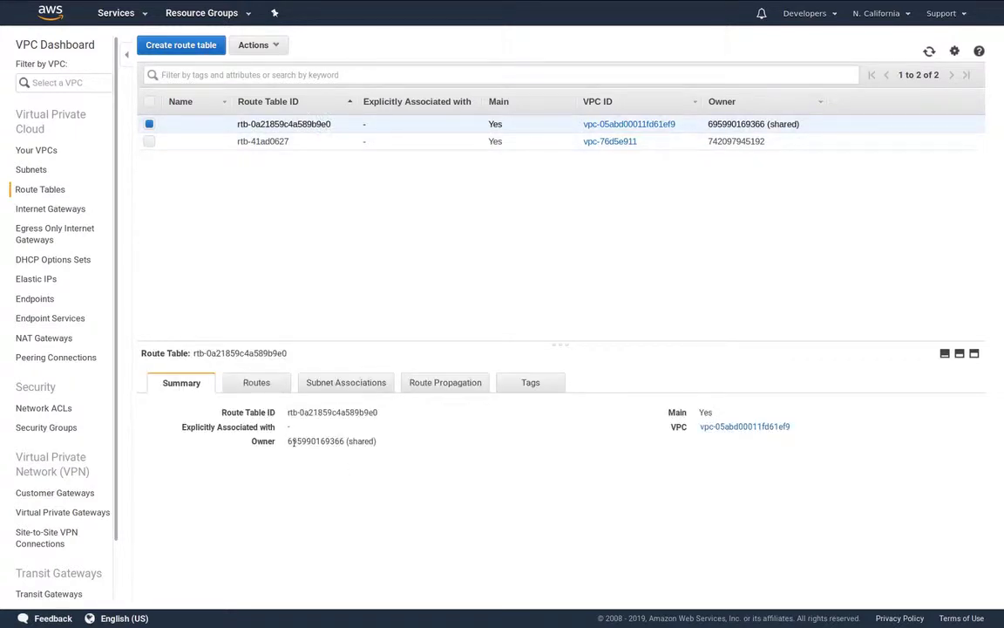
{"action": "double_click", "coordinate": [331, 440]}
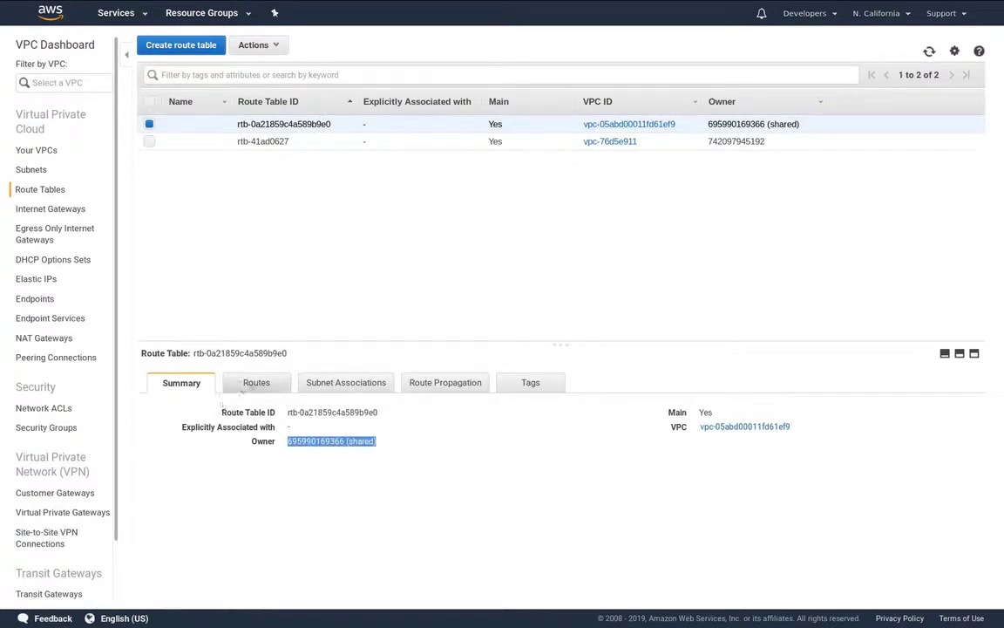
{"action": "left_click", "coordinate": [256, 381]}
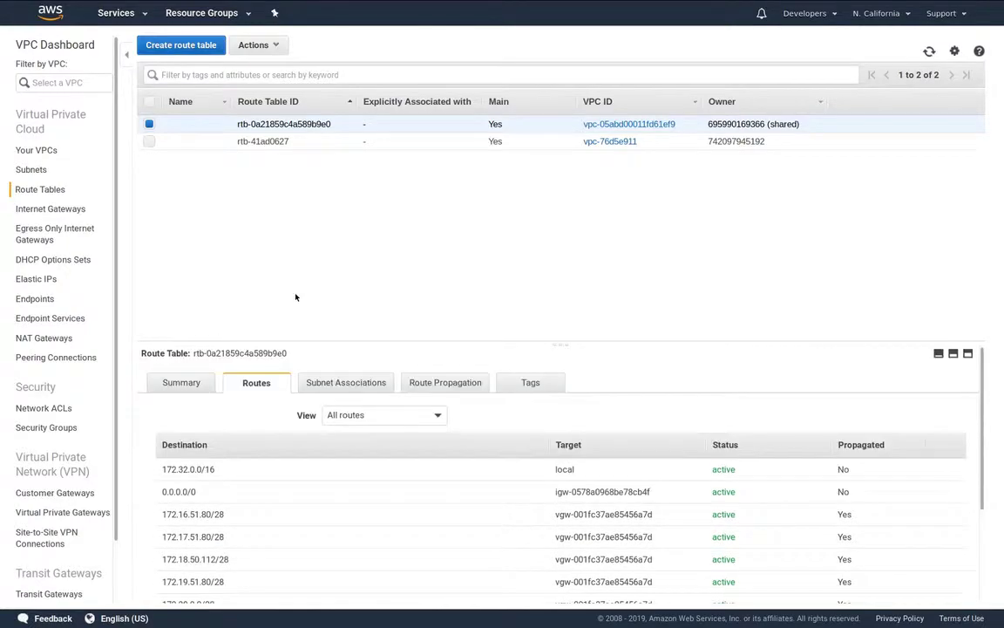
{"action": "left_click", "coordinate": [50, 12]}
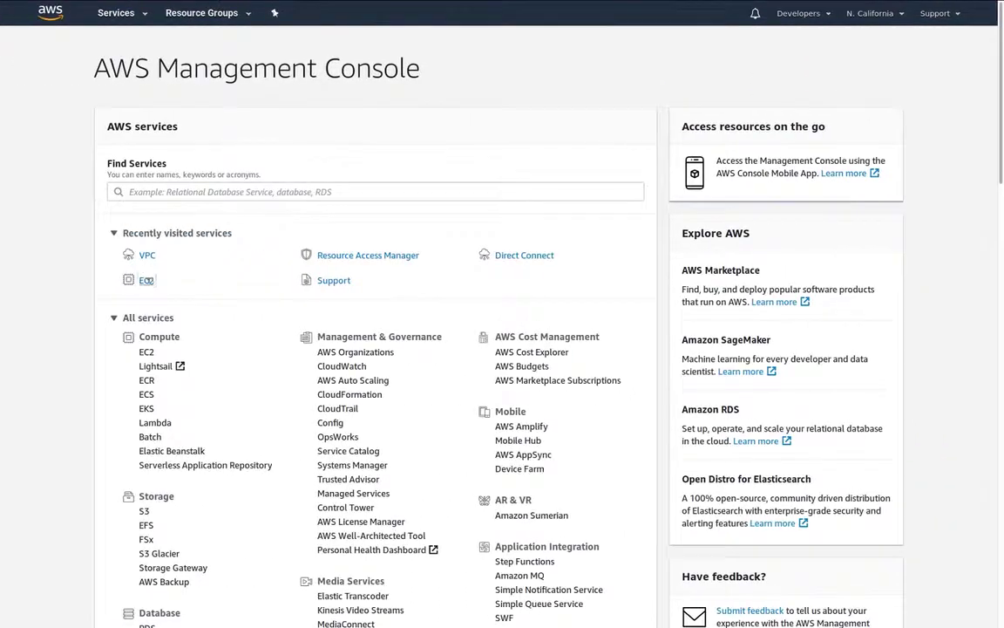
Launch a t2.nano Amazon Linux 2 EC2 instance into the shared VPC subnet
{"action": "left_click", "coordinate": [146, 279]}
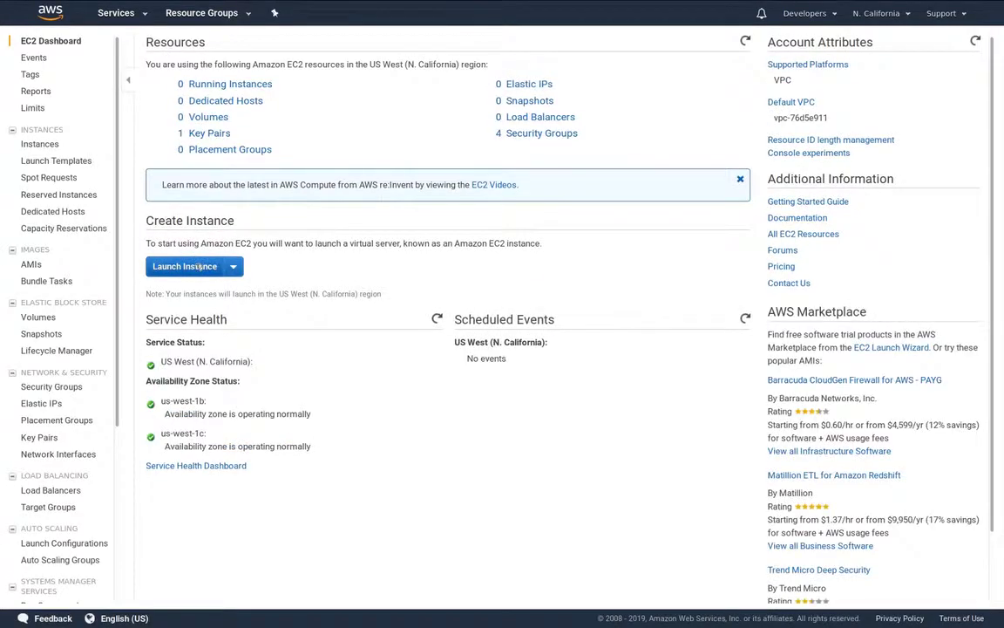
{"action": "left_click", "coordinate": [184, 266]}
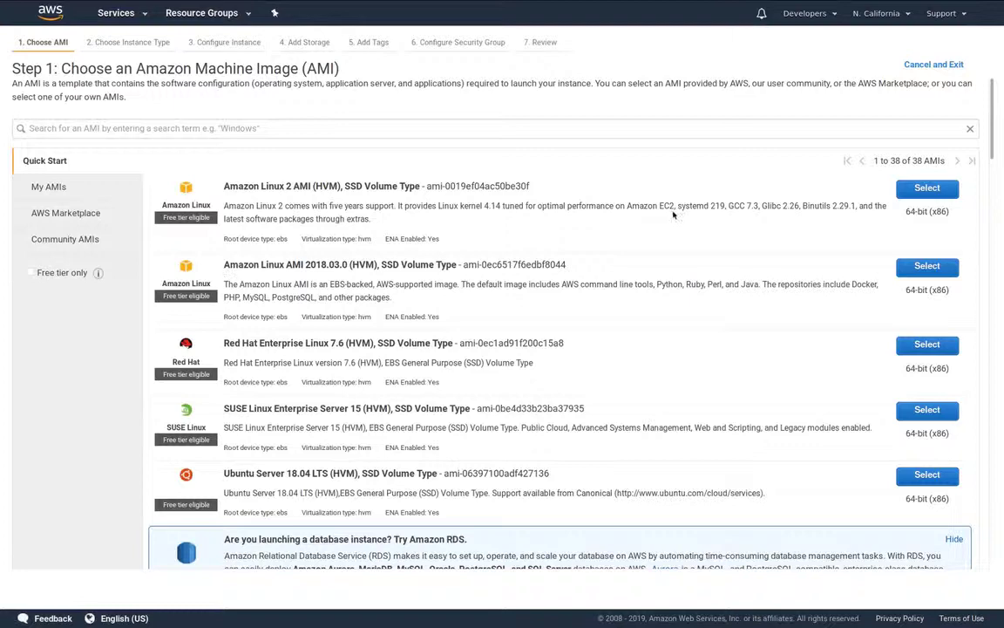
{"action": "left_click", "coordinate": [927, 187]}
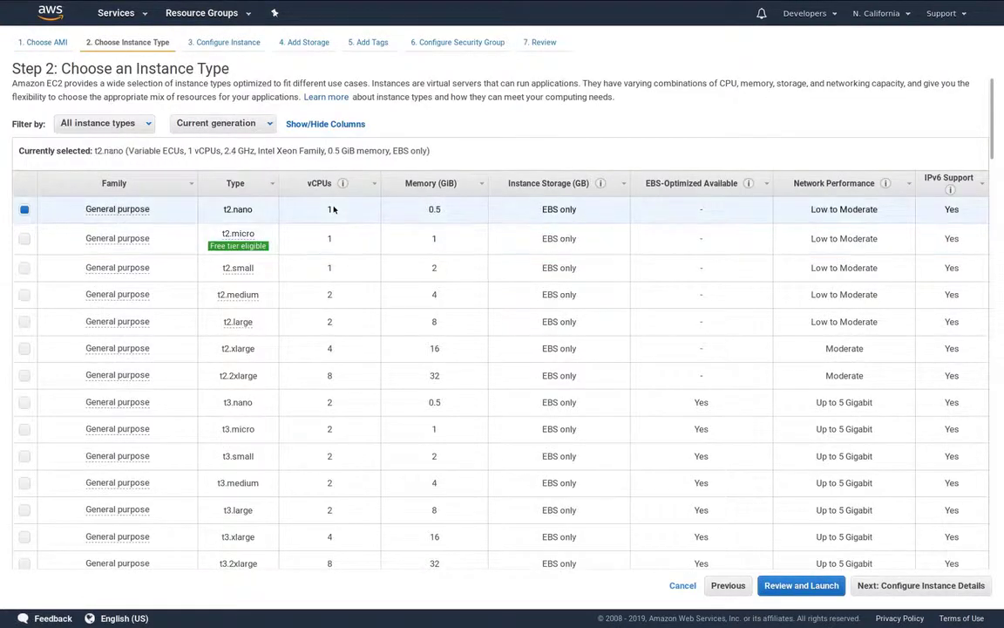
{"action": "left_click", "coordinate": [919, 585]}
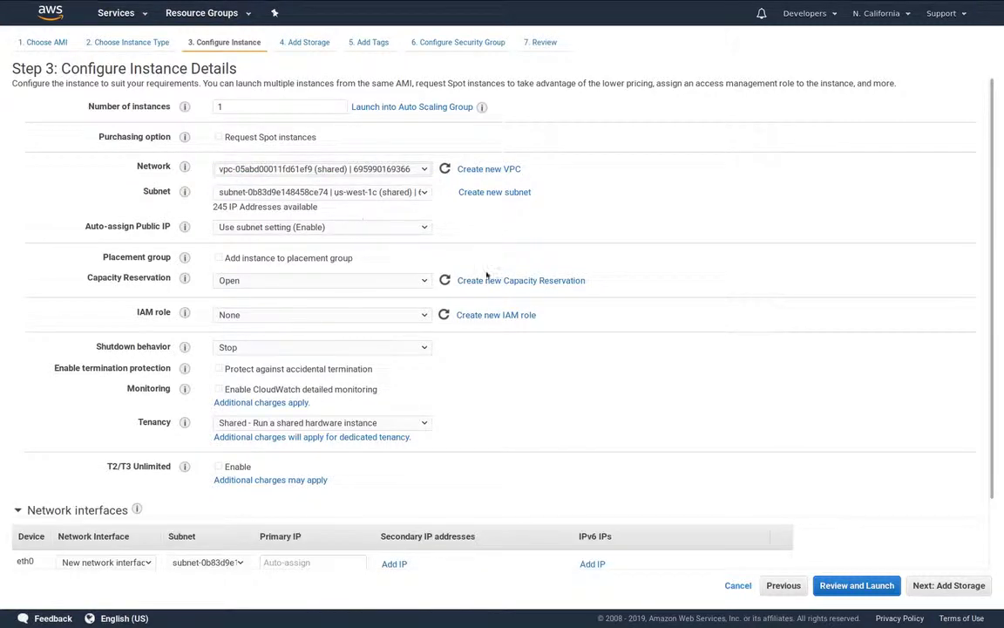
{"action": "left_click", "coordinate": [856, 585]}
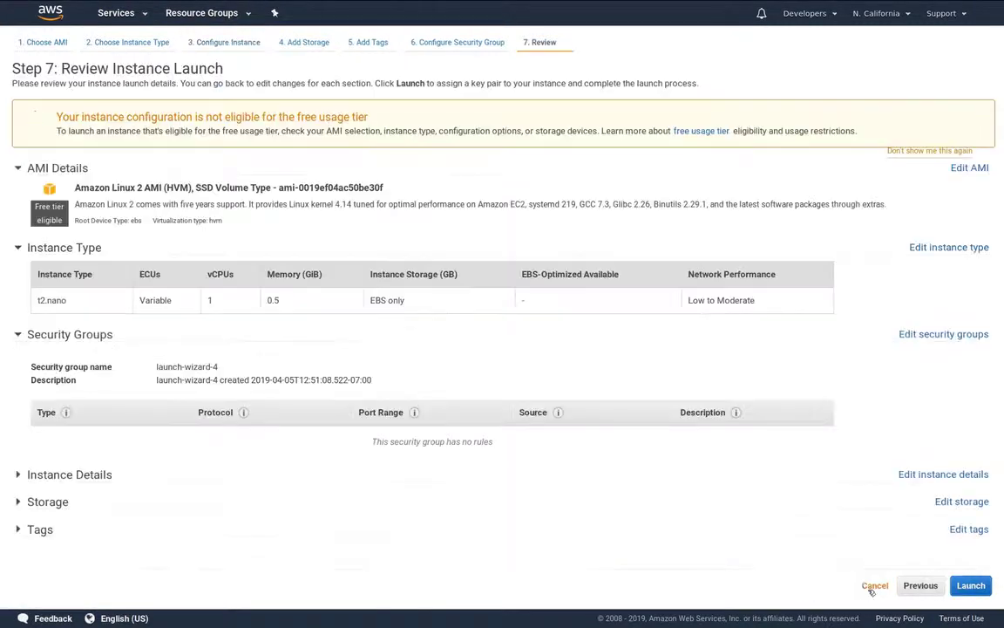
{"action": "left_click", "coordinate": [970, 585]}
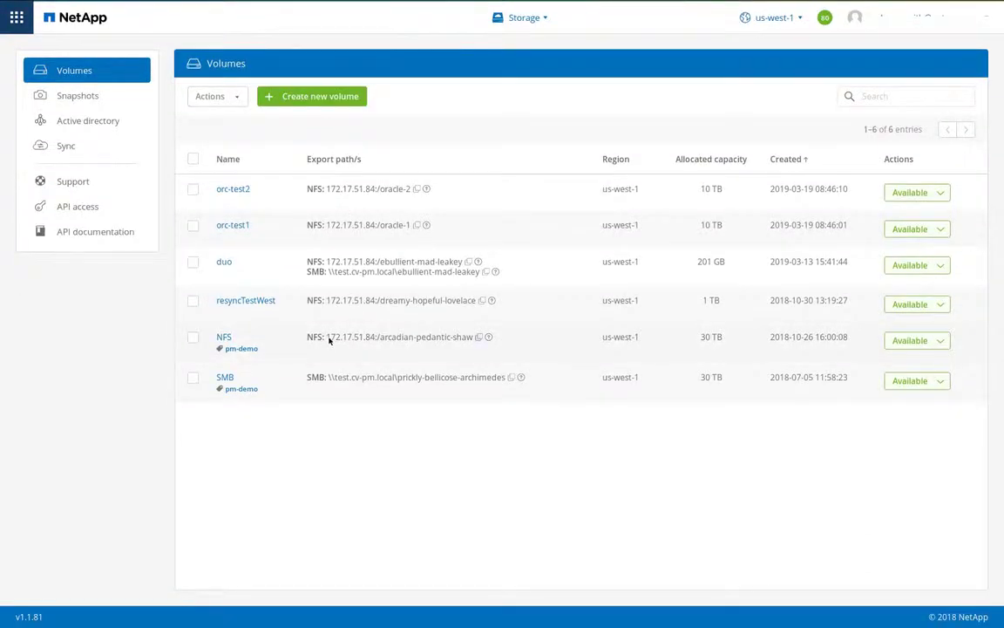
Copy the NFS volume's export IP 172.17.51.84 from NetApp Cloud Volumes
{"action": "double_click", "coordinate": [350, 336]}
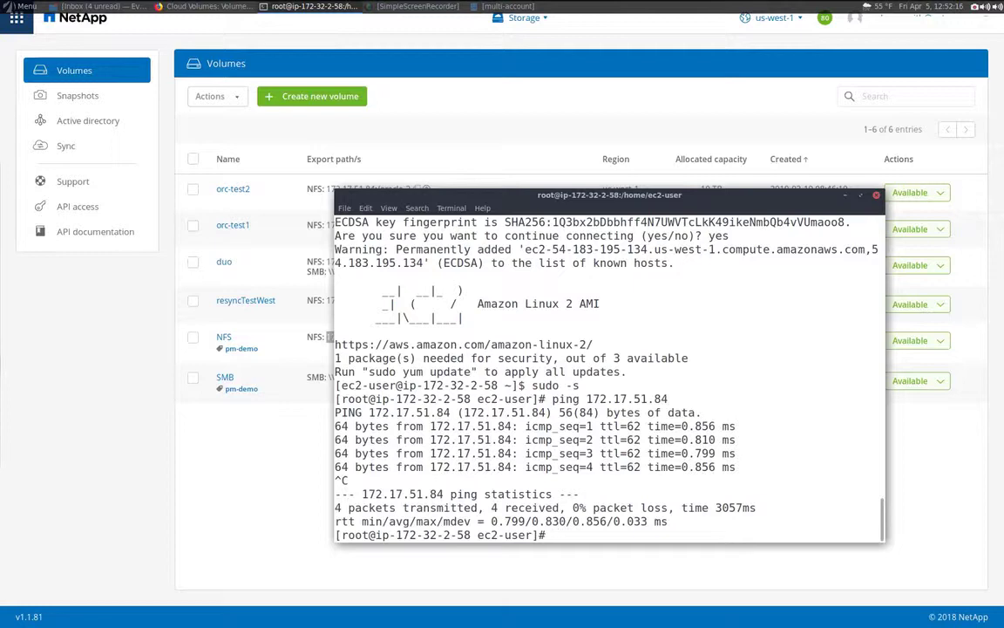
List the exports of 172.17.51.84, mount arcadian-pedantic-shaw at /mnt, and cd into /mnt
{"action": "type", "text": "showmount -"}
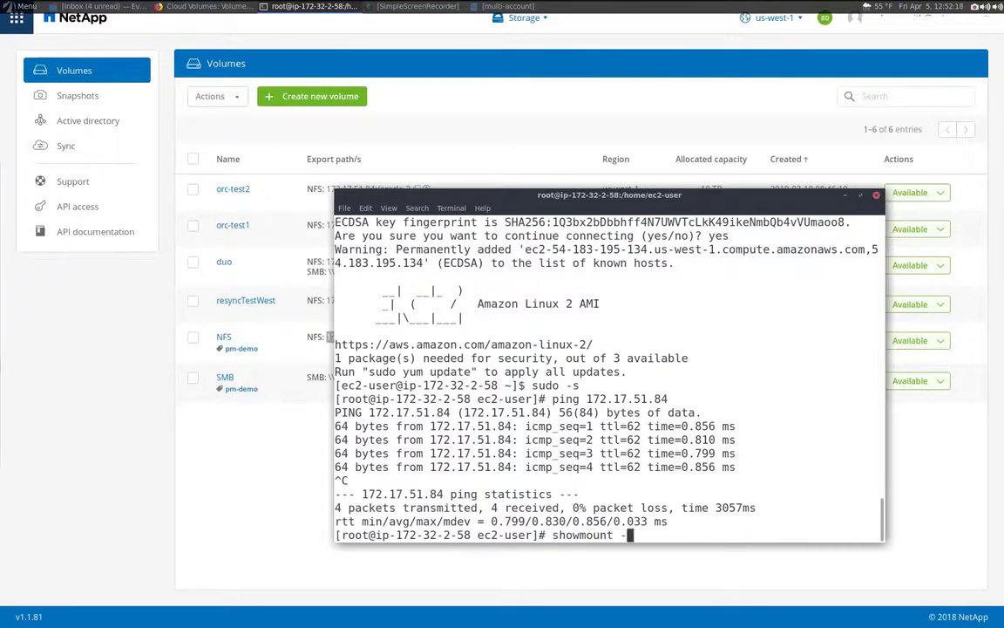
{"action": "key", "text": "Return"}
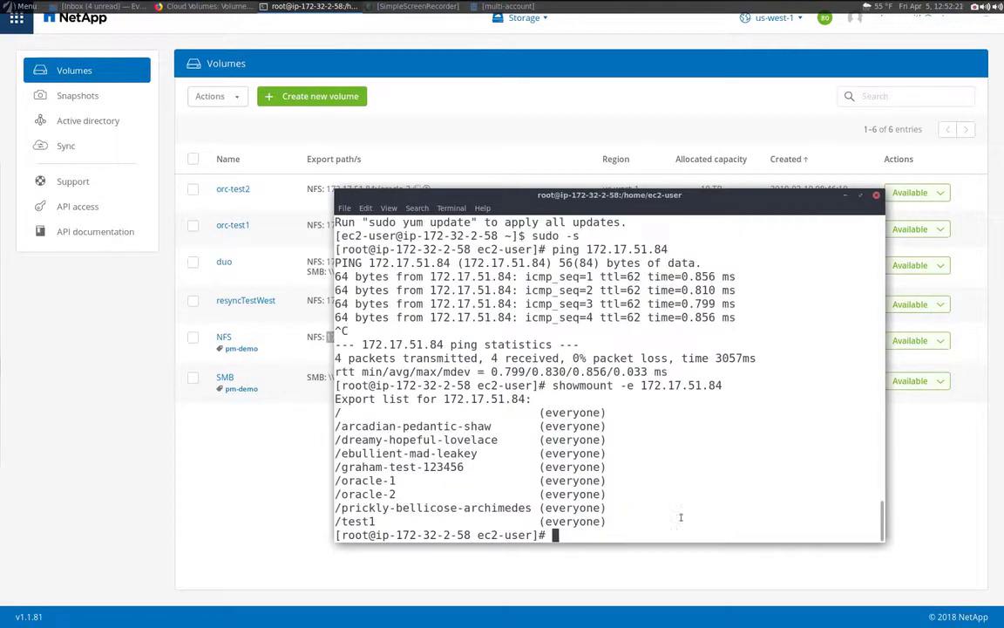
{"action": "type", "text": "mount 172.17.51.84:"}
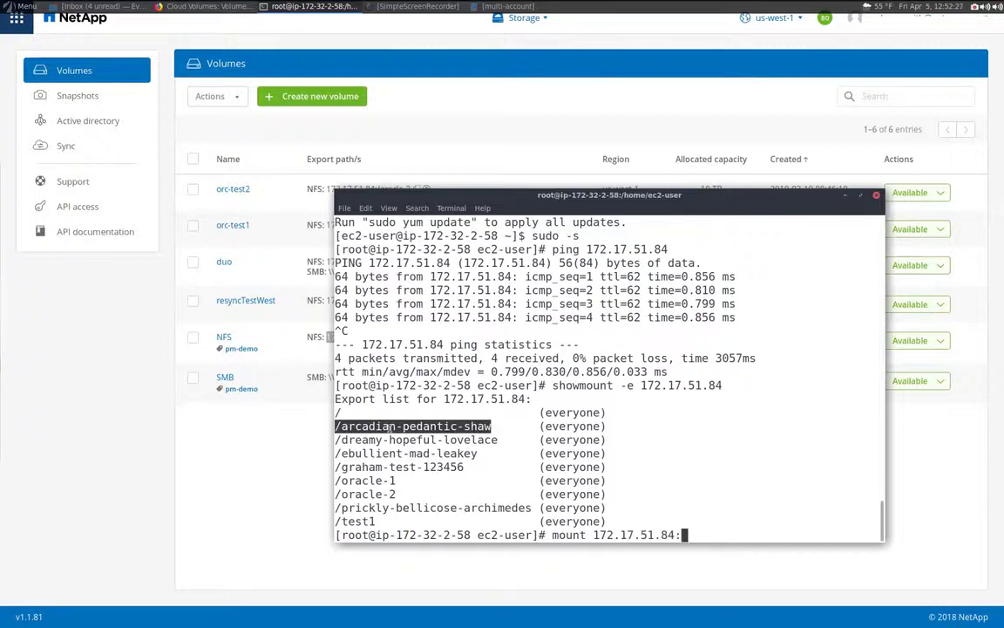
{"action": "type", "text": "/arcadian-pedantic-shaw /mnt"}
{"action": "type", "text": "df -Th"}
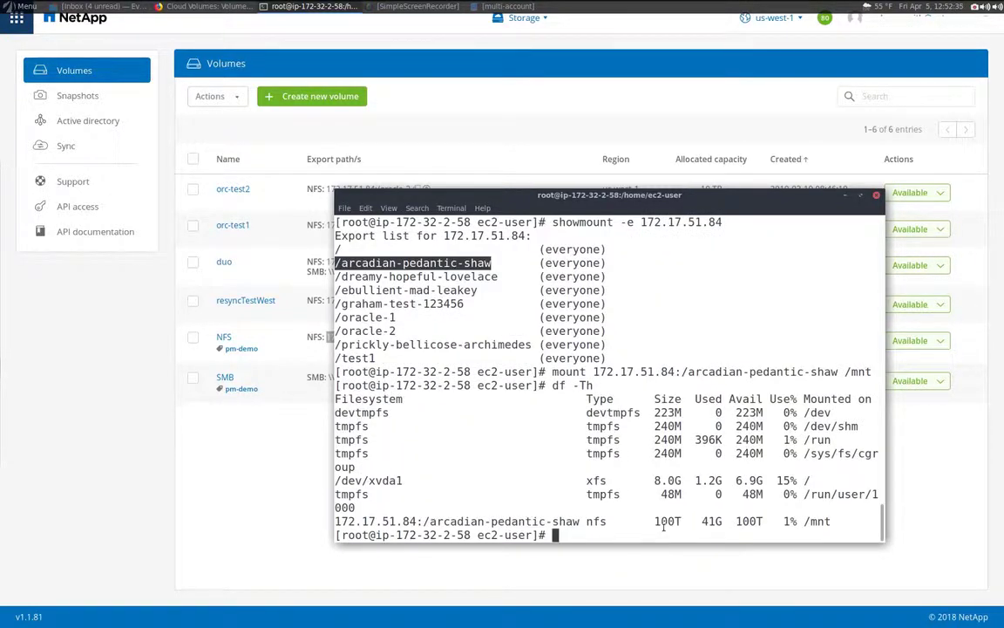
{"action": "type", "text": "cd /mn"}
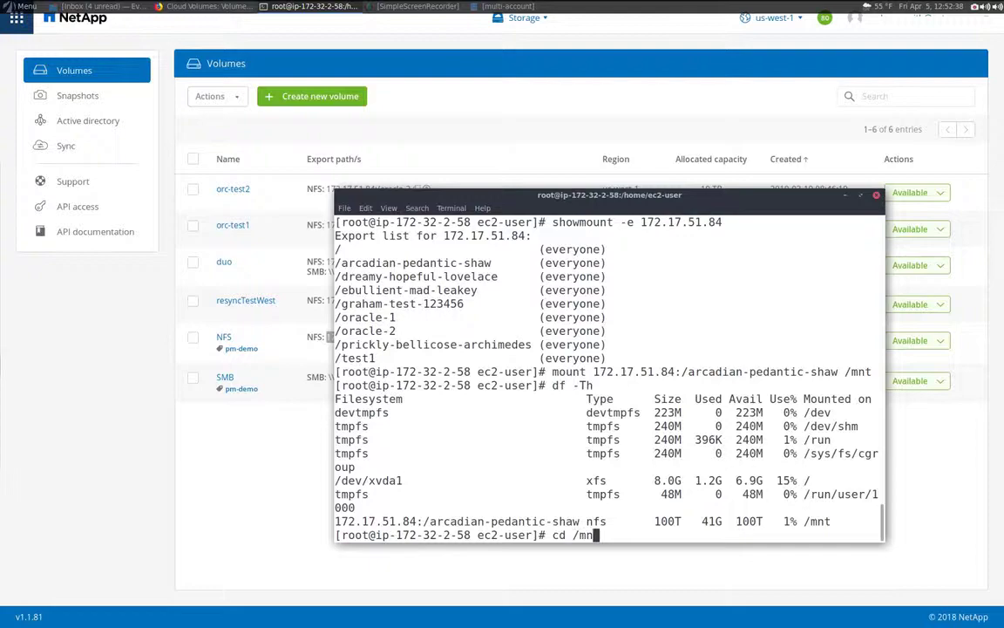